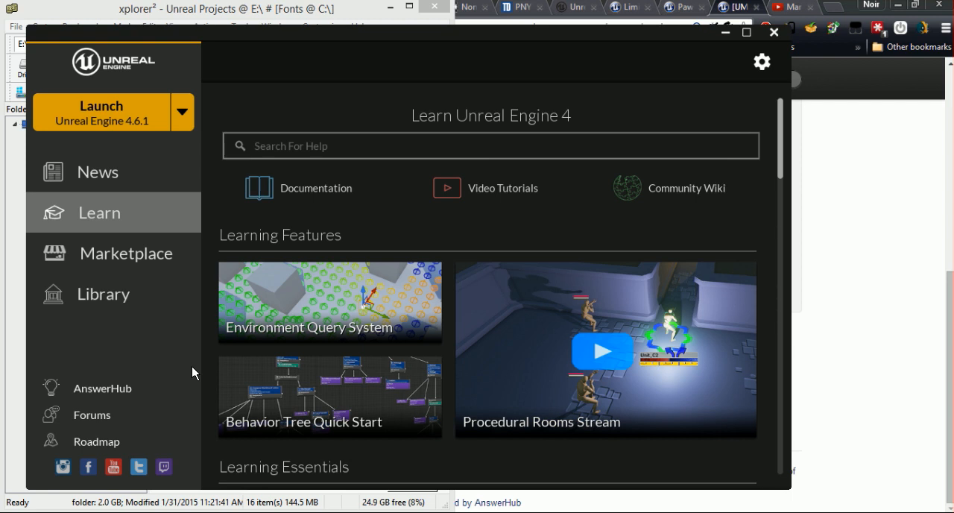
pyautogui.moveTo(218, 260)
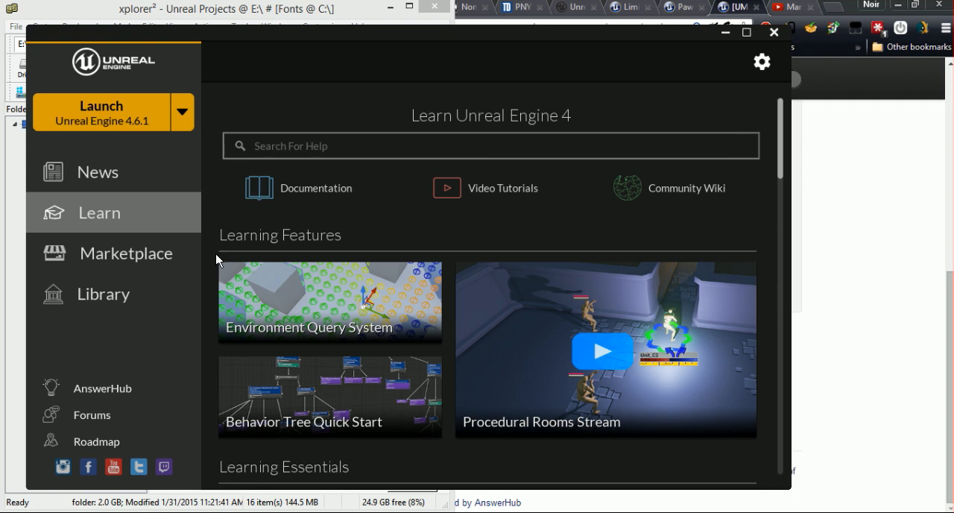
pyautogui.moveTo(144, 119)
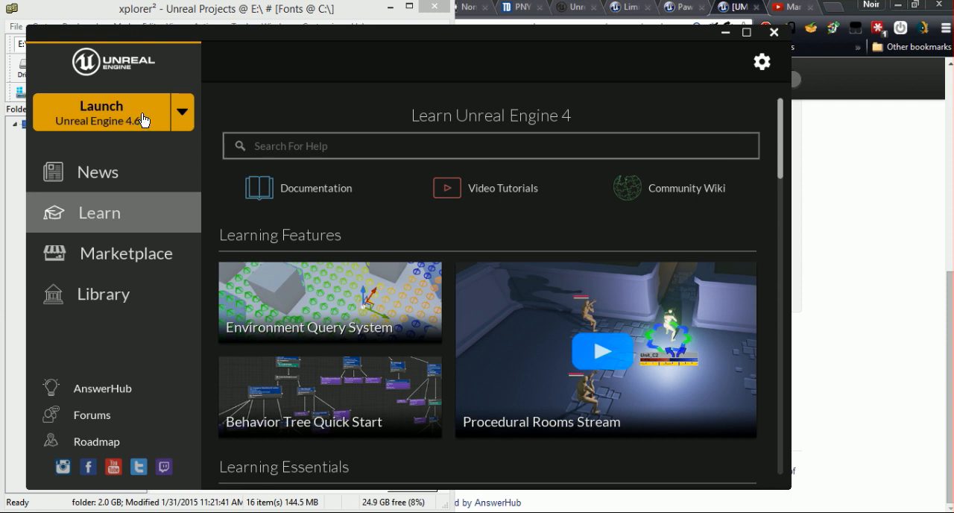
pyautogui.moveTo(136, 161)
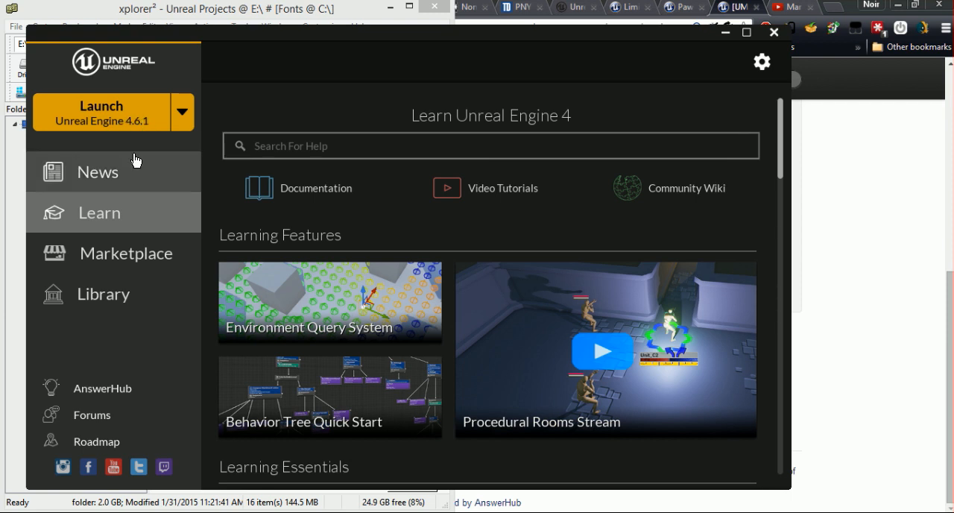
pyautogui.moveTo(108, 185)
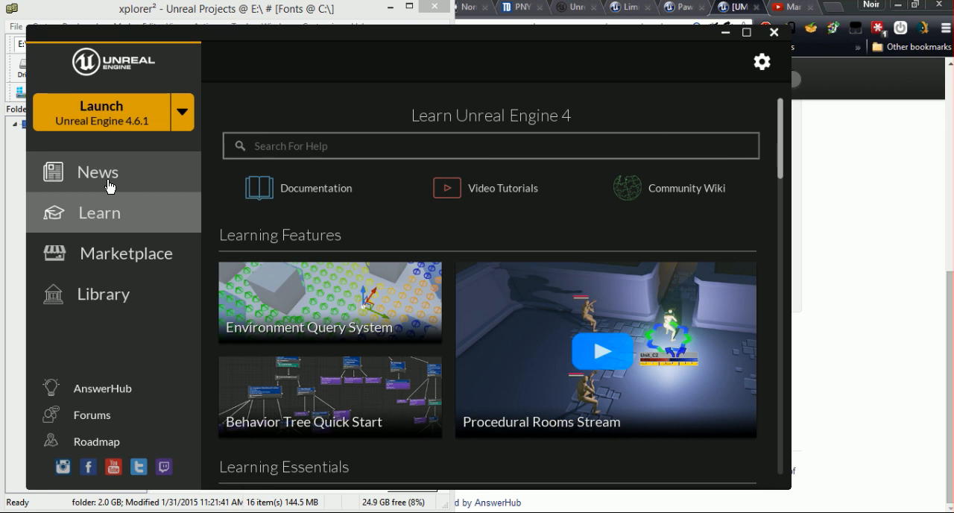
pyautogui.moveTo(138, 334)
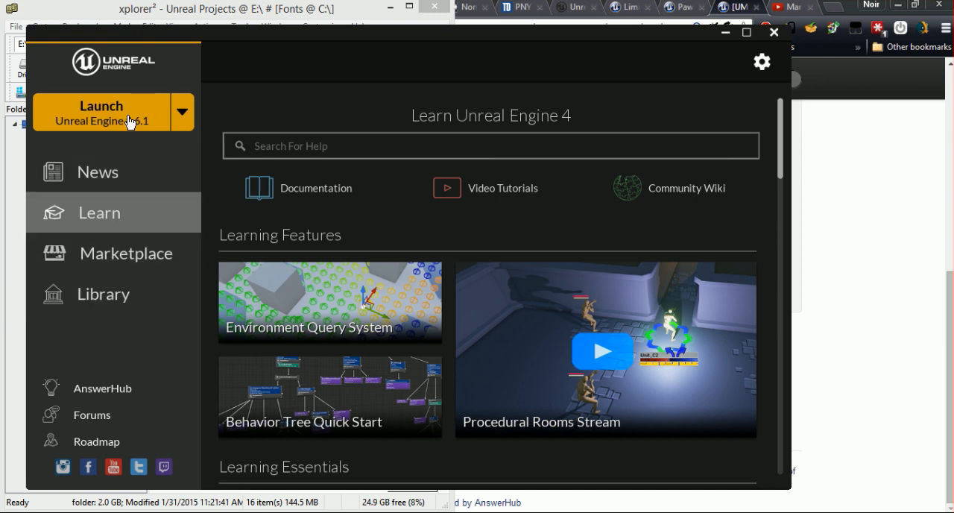
pyautogui.moveTo(155, 122)
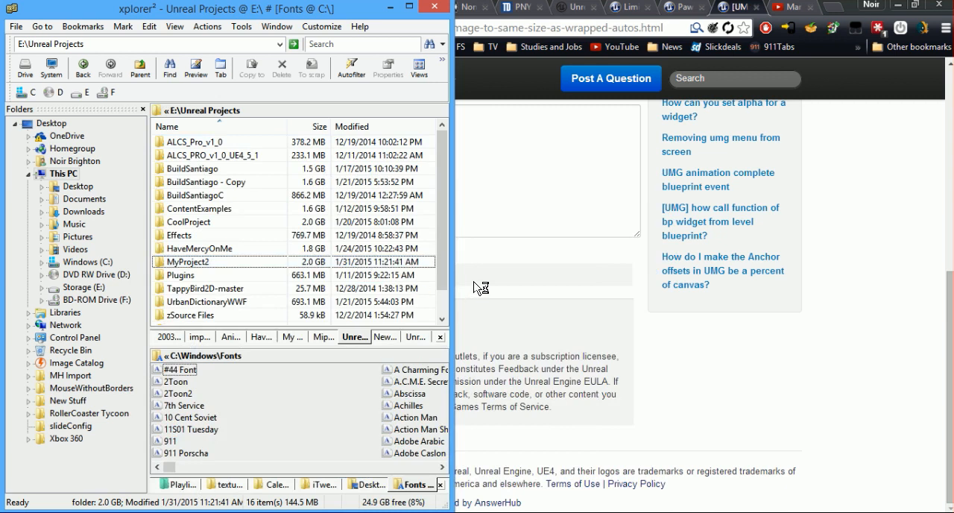
# - Create a Basic Code C++ project named MyProject, scalable 3D or 2D, without starter content
pyautogui.doubleClick(187, 262)
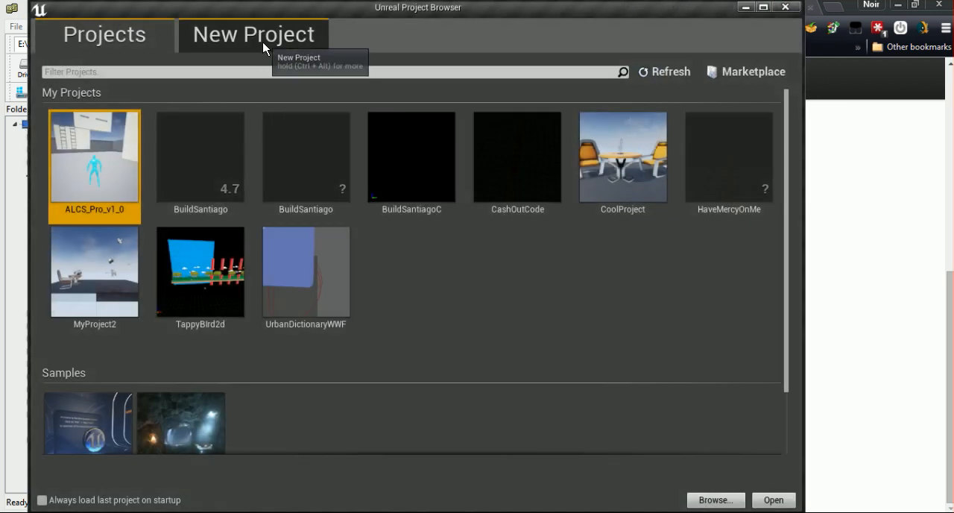
pyautogui.click(254, 34)
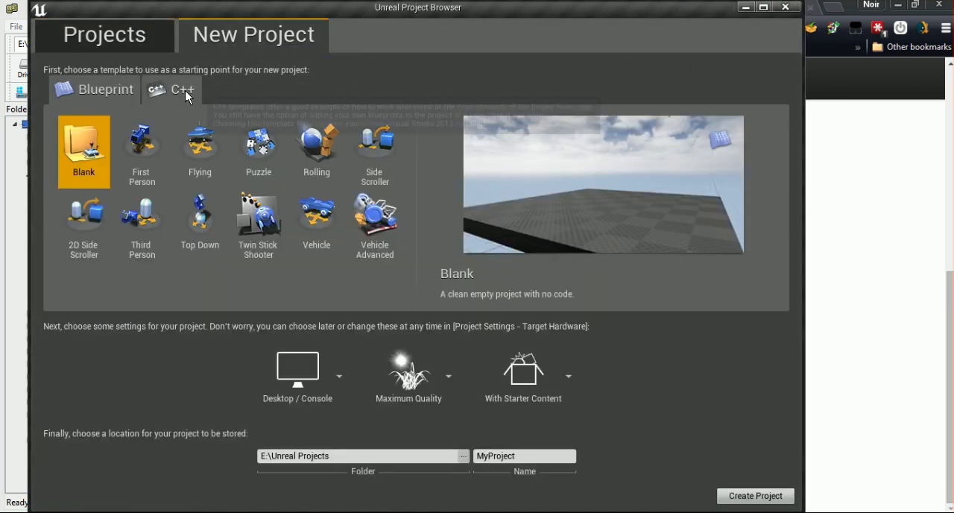
pyautogui.click(171, 89)
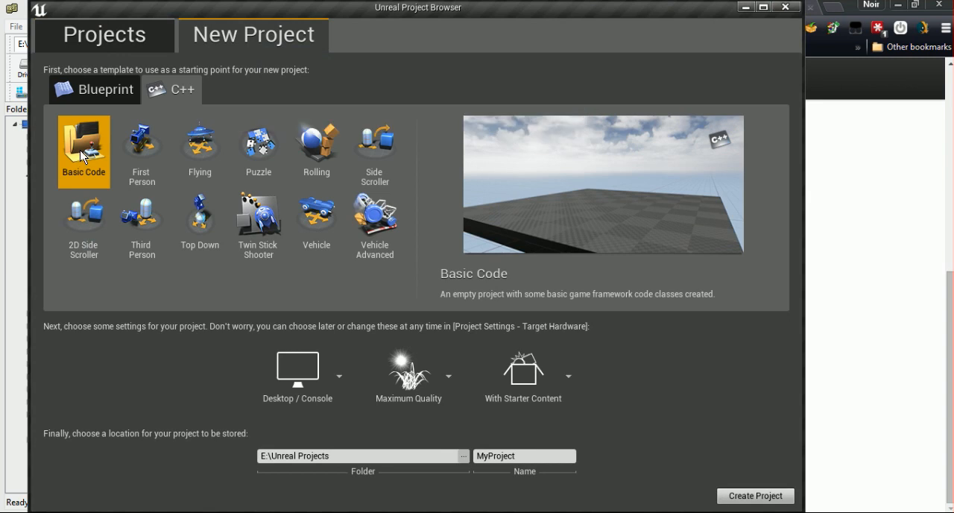
pyautogui.moveTo(403, 357)
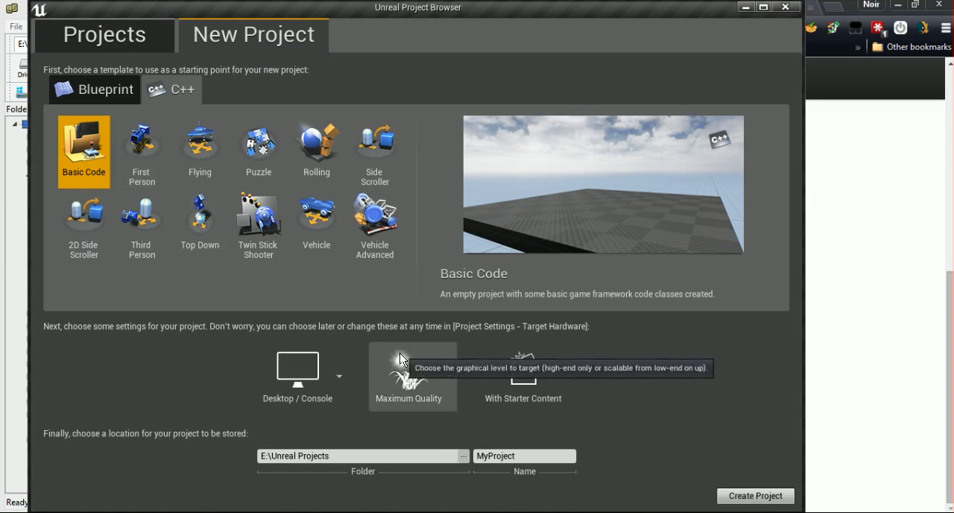
pyautogui.moveTo(248, 374)
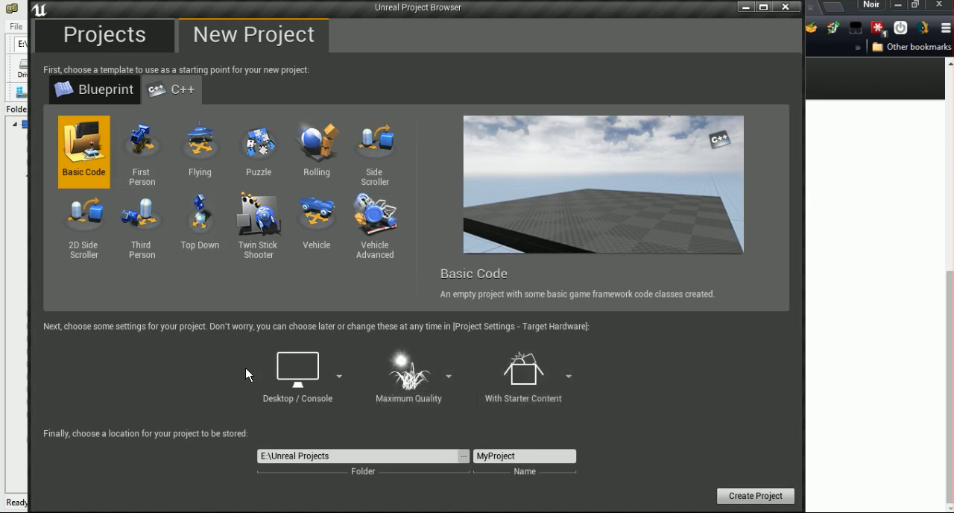
pyautogui.click(449, 376)
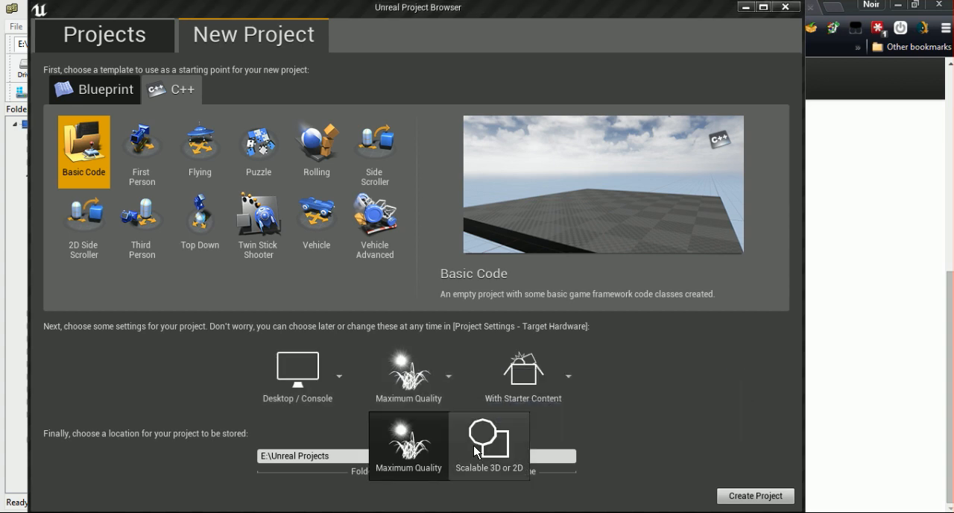
pyautogui.click(489, 446)
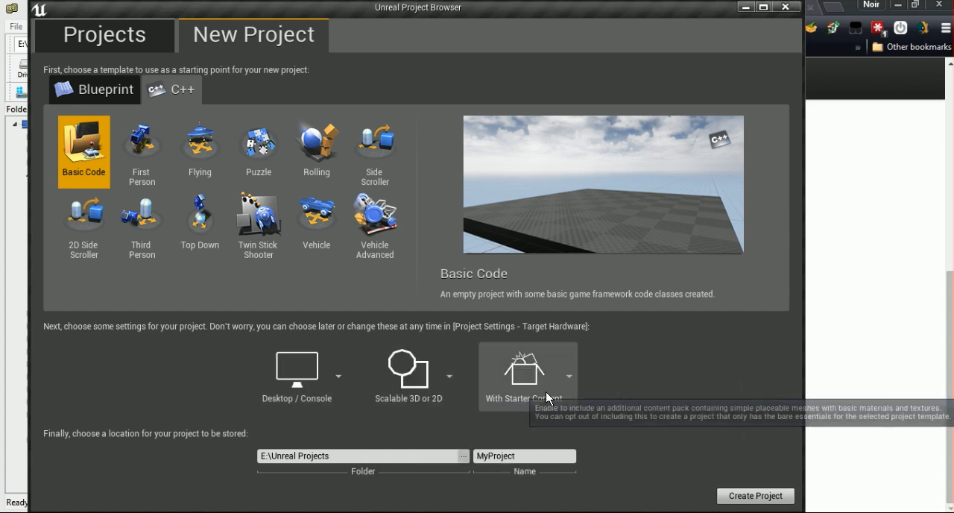
pyautogui.click(524, 370)
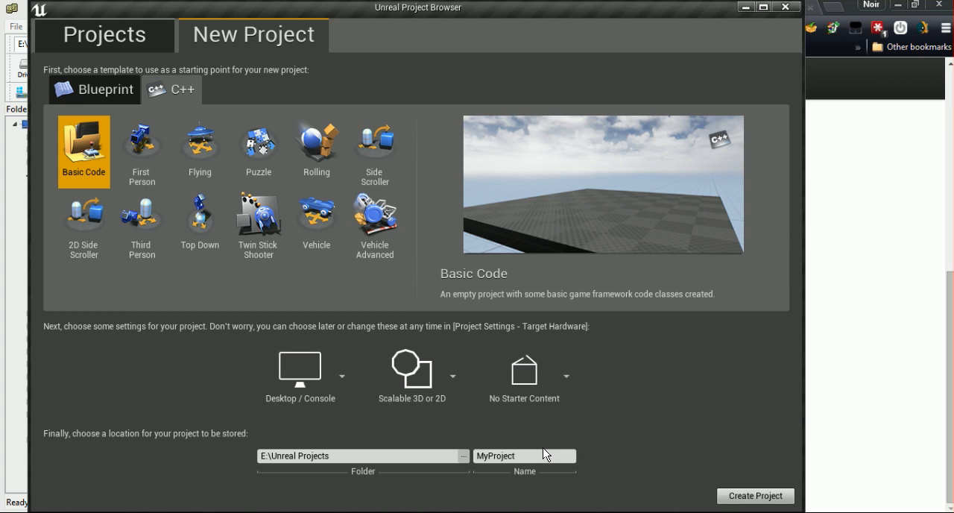
pyautogui.moveTo(360, 467)
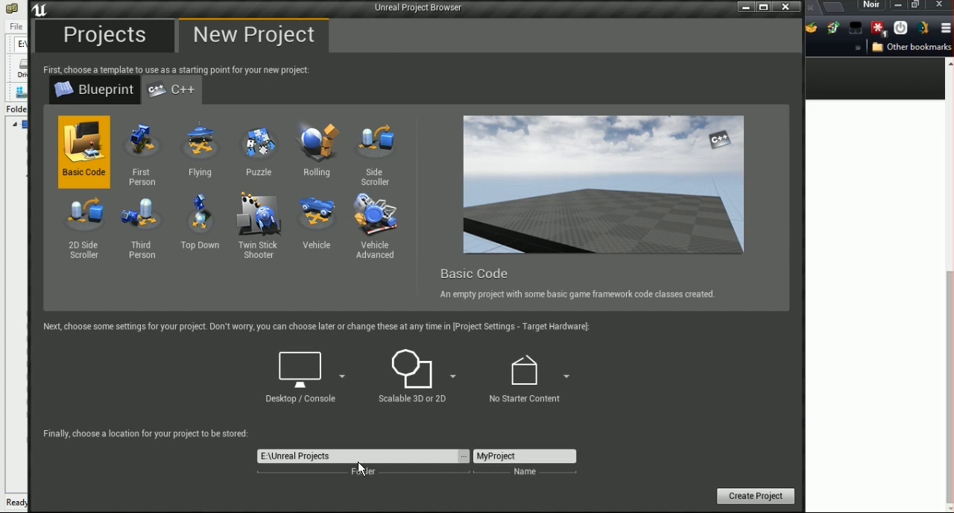
pyautogui.moveTo(754, 495)
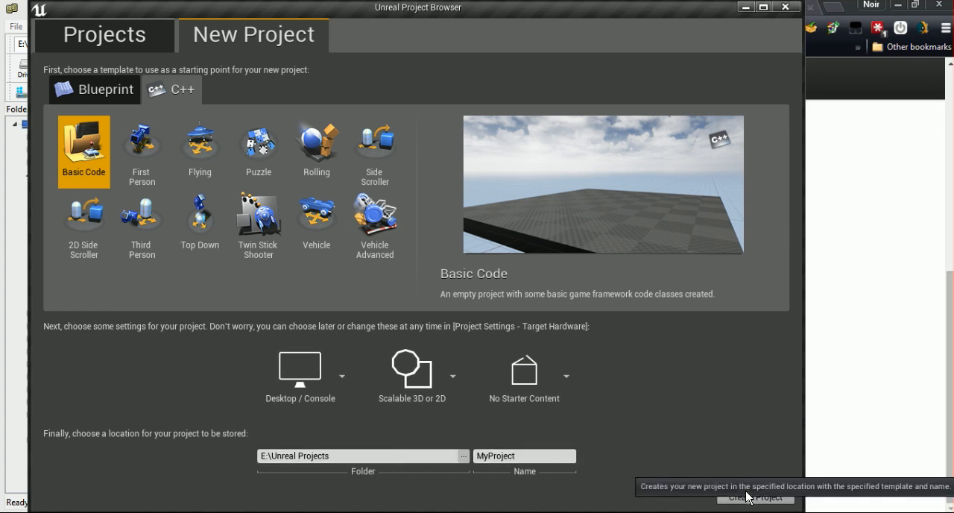
pyautogui.click(755, 497)
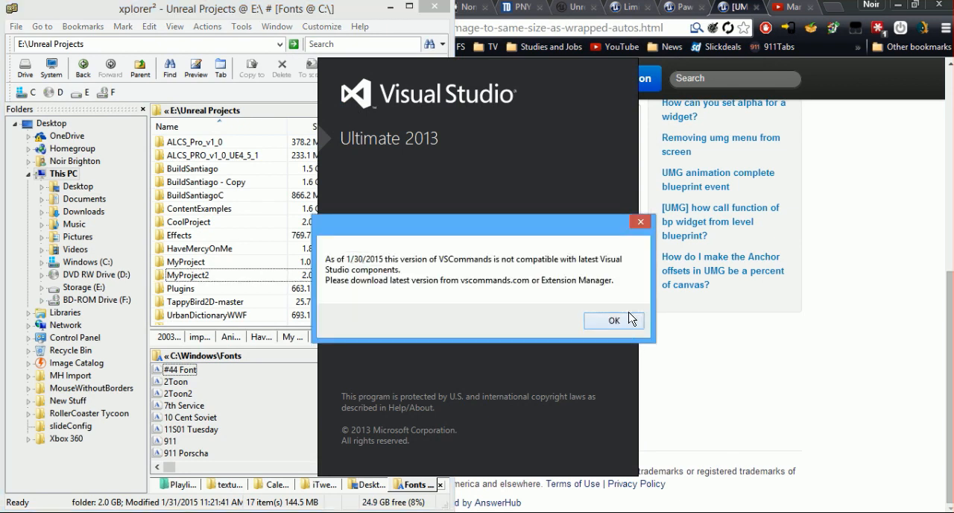
pyautogui.moveTo(624, 326)
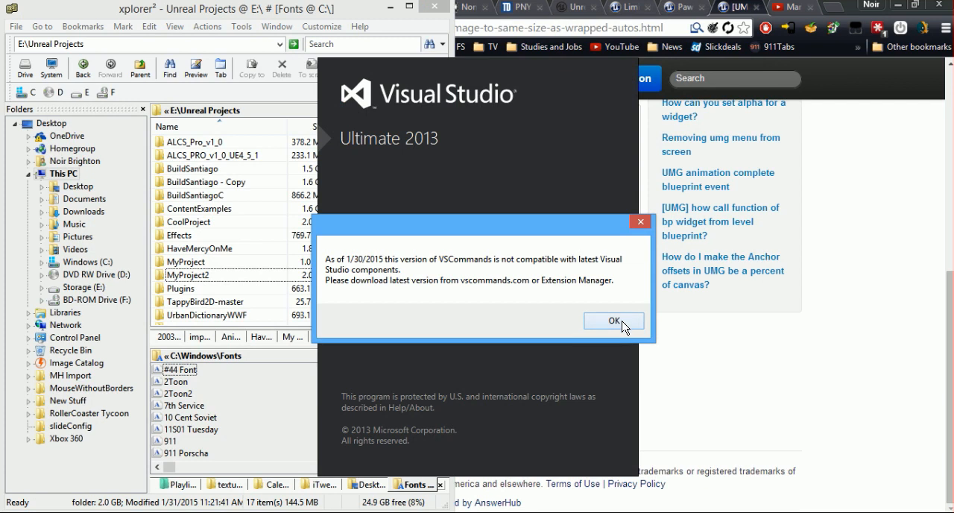
# - Dismiss the VSCommands incompatibility warning so the MyProject solution can load
pyautogui.click(614, 321)
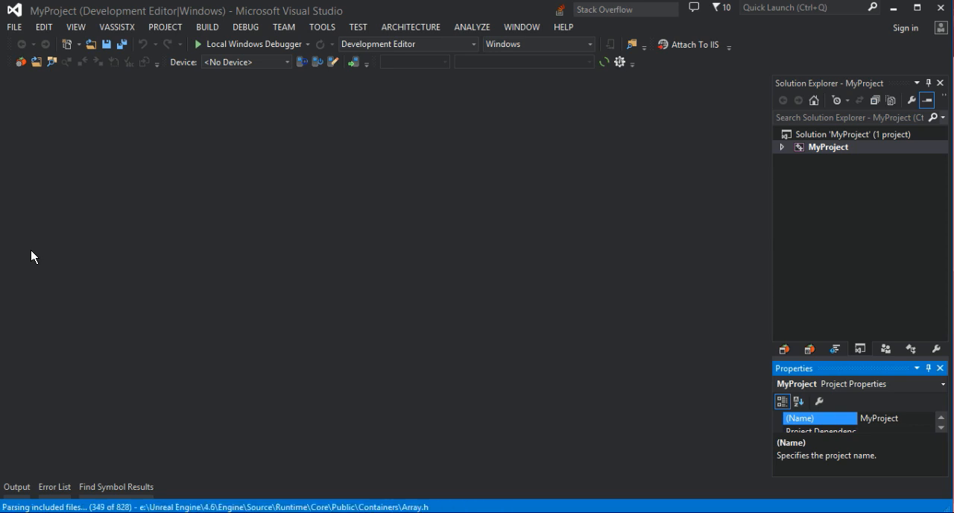
pyautogui.moveTo(290, 274)
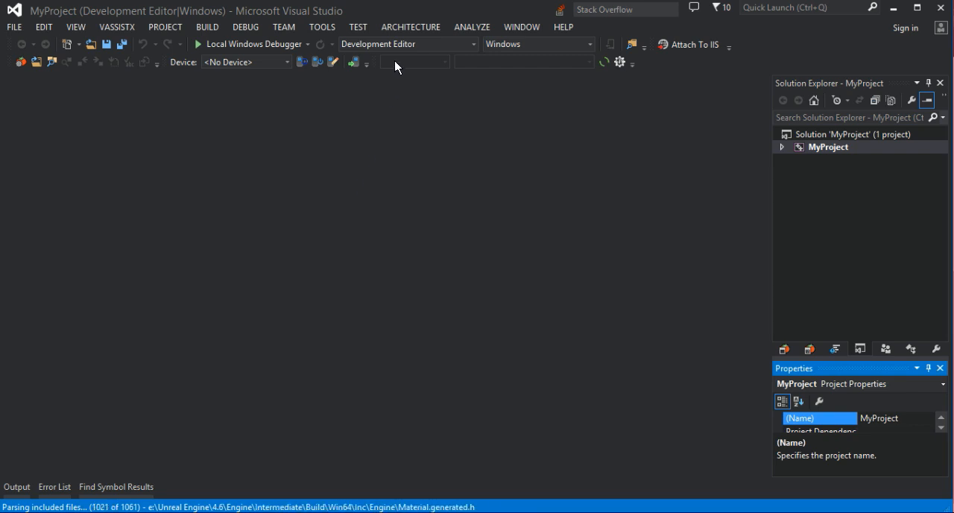
pyautogui.moveTo(435, 49)
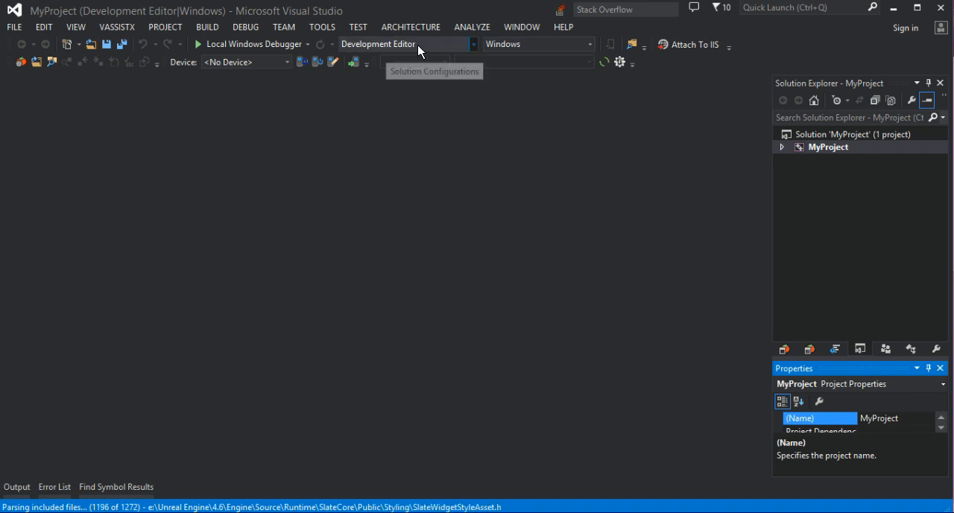
pyautogui.moveTo(447, 55)
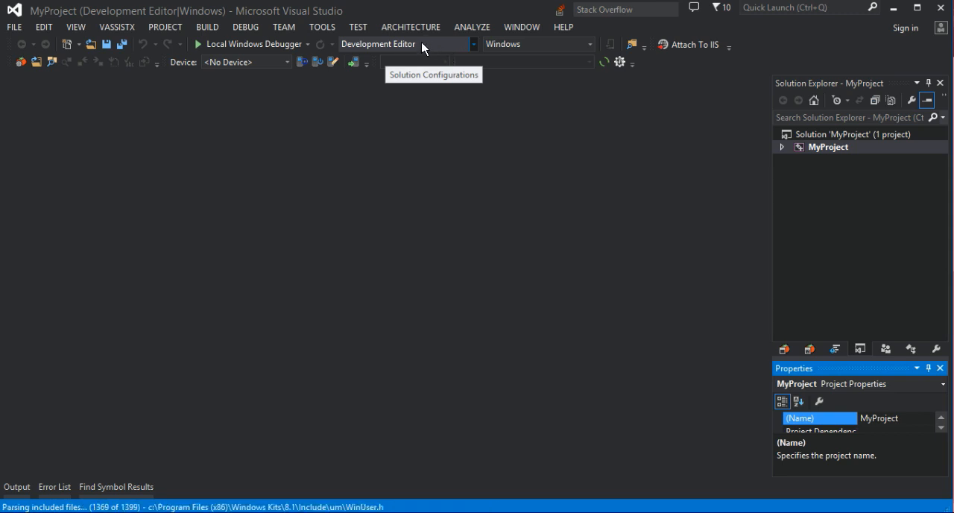
pyautogui.moveTo(449, 50)
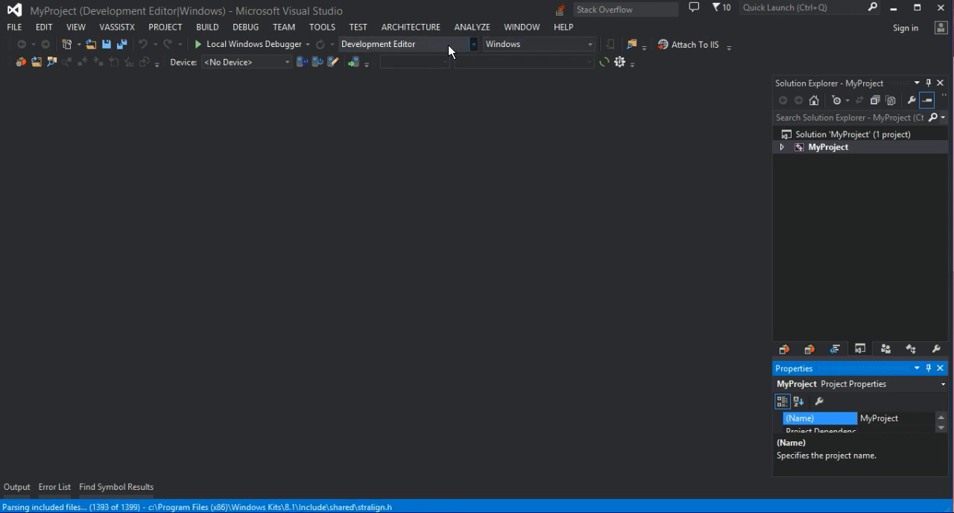
pyautogui.moveTo(214, 478)
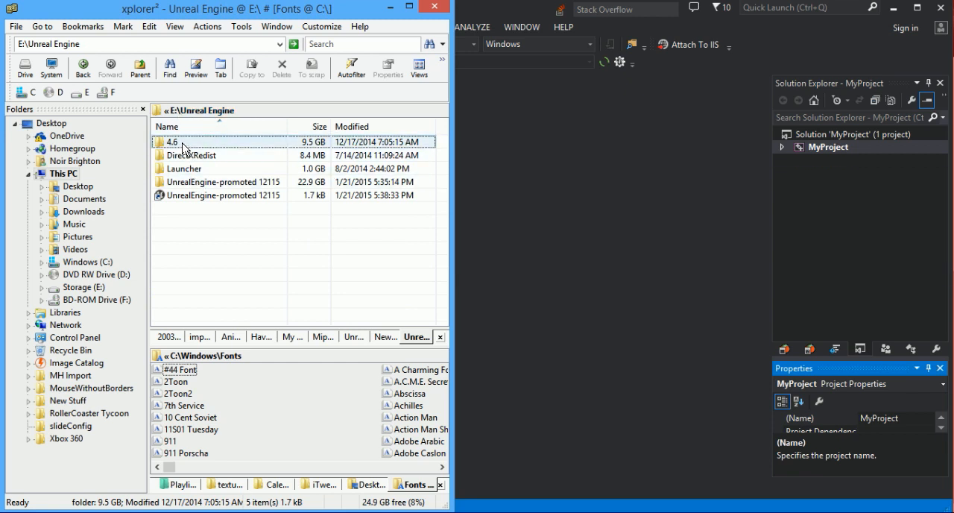
# - Navigate through 4.6 > Engine > Extras > UnrealVS into the VS2013 folder
pyautogui.doubleClick(173, 142)
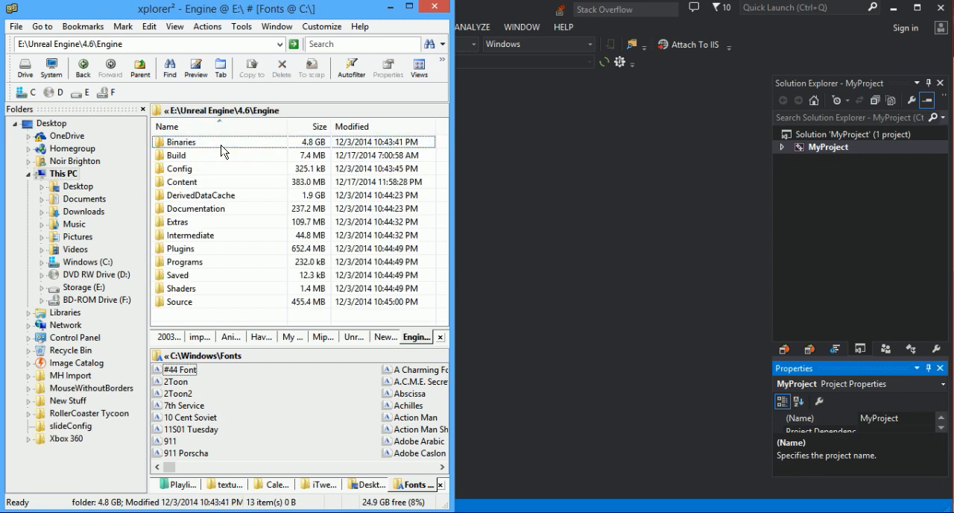
pyautogui.doubleClick(188, 221)
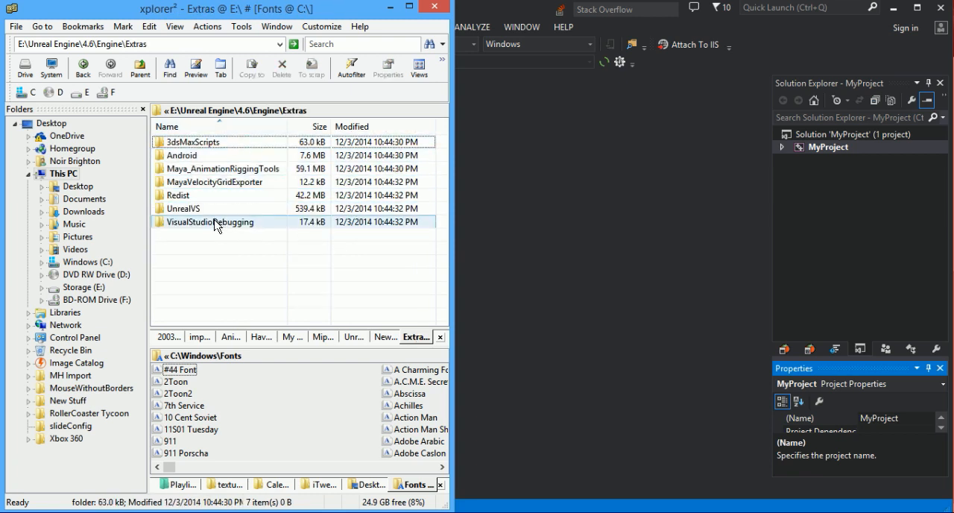
pyautogui.click(187, 208)
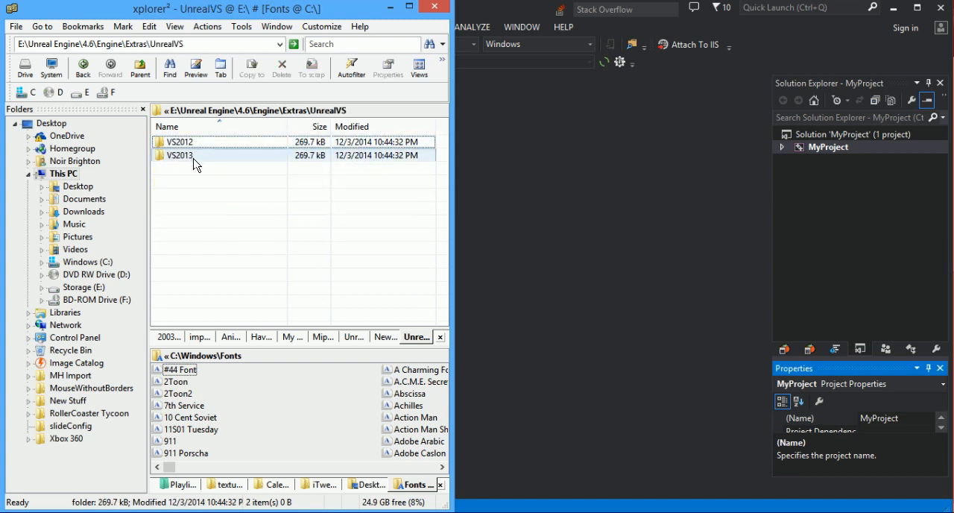
pyautogui.moveTo(197, 154)
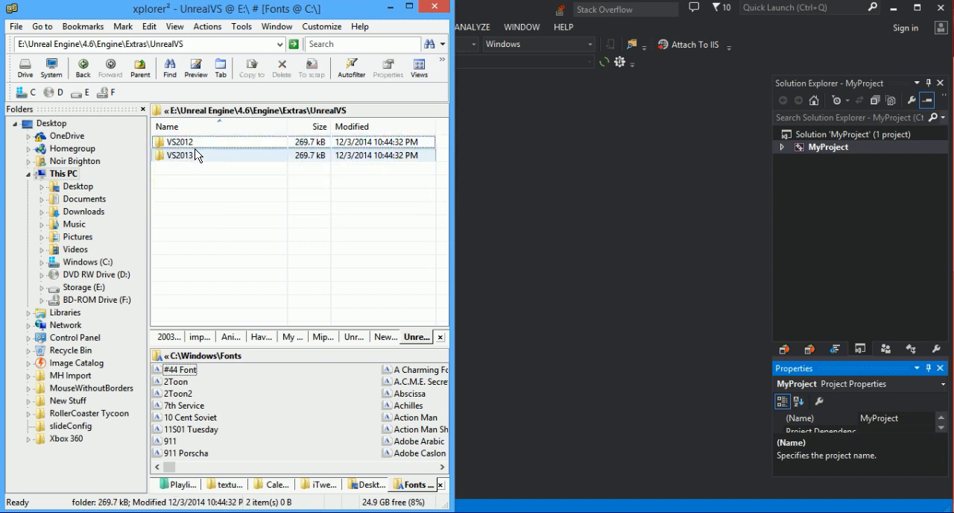
pyautogui.click(197, 155)
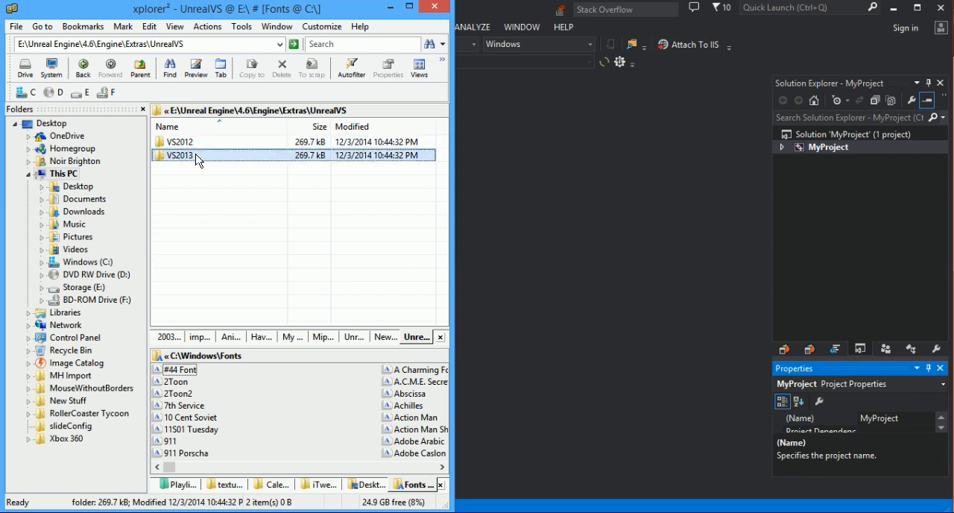
pyautogui.doubleClick(179, 155)
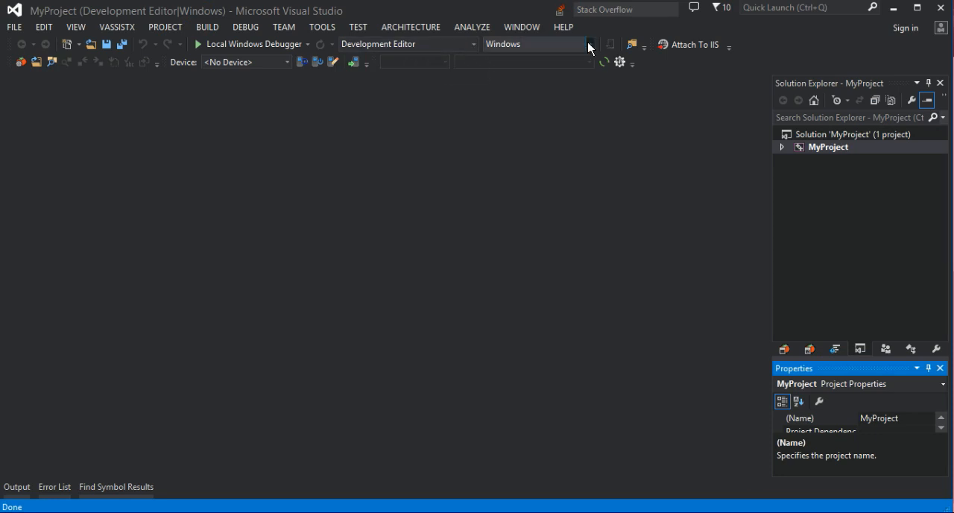
pyautogui.moveTo(561, 210)
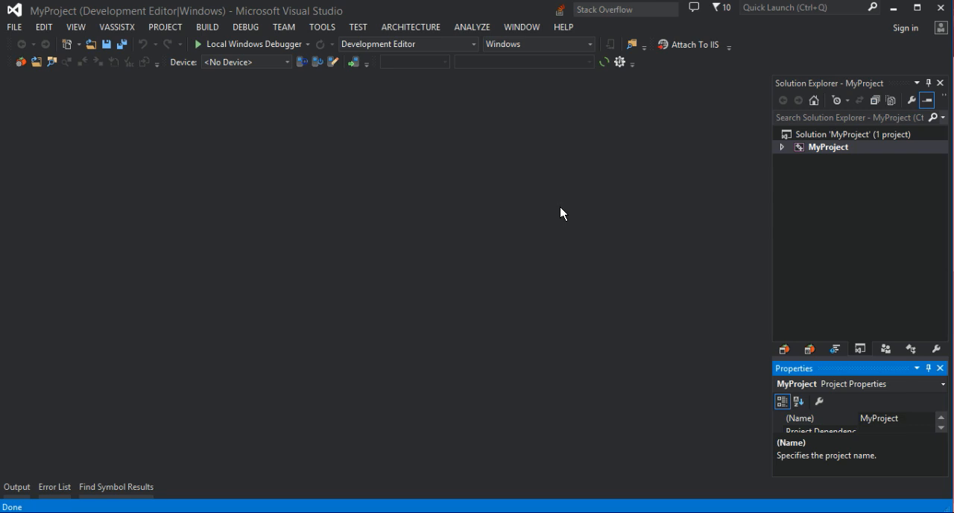
pyautogui.moveTo(830, 149)
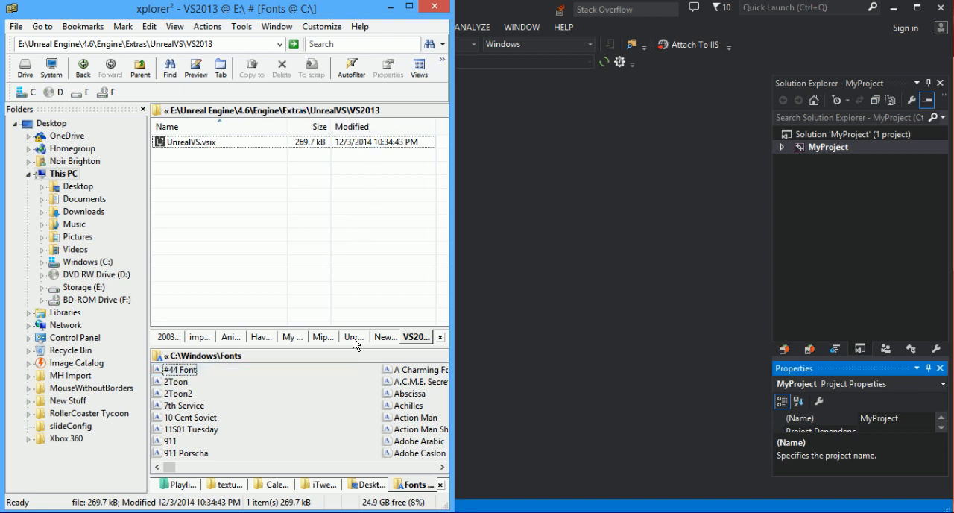
# - Open E:\Unreal Projects\Plugins and launch iTweenForUE4Installer.exe
pyautogui.click(354, 336)
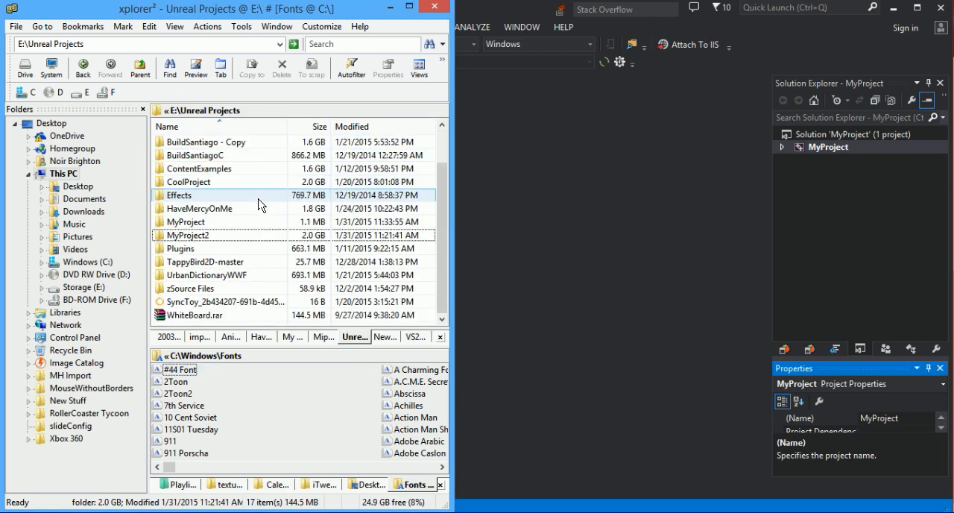
pyautogui.moveTo(247, 292)
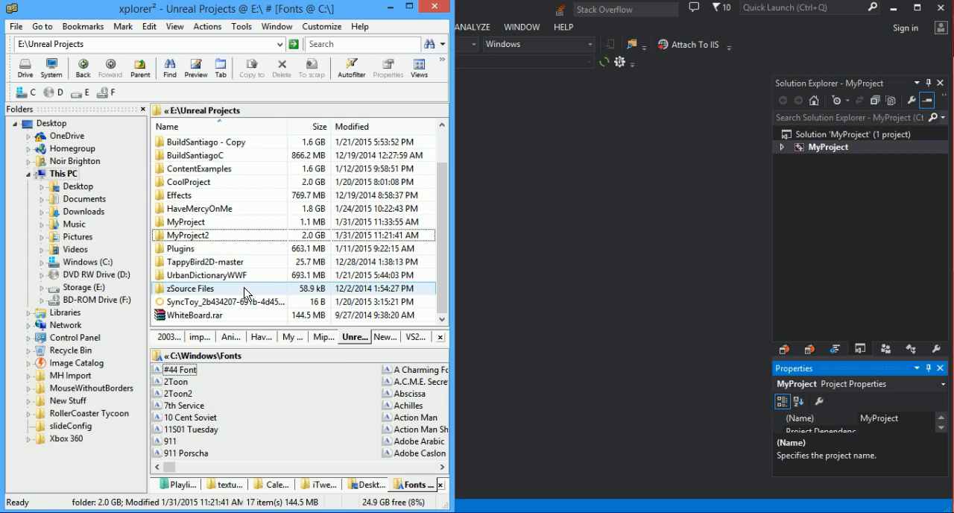
pyautogui.moveTo(246, 266)
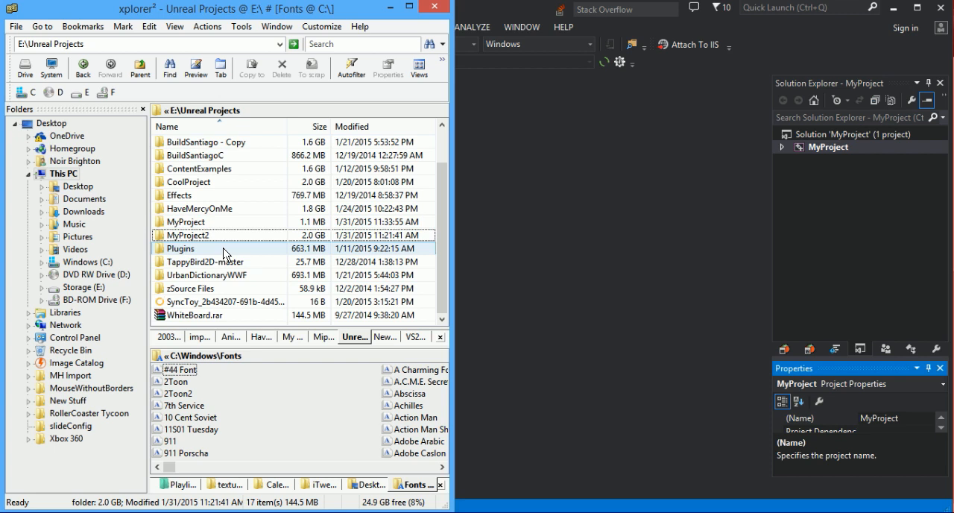
pyautogui.click(197, 221)
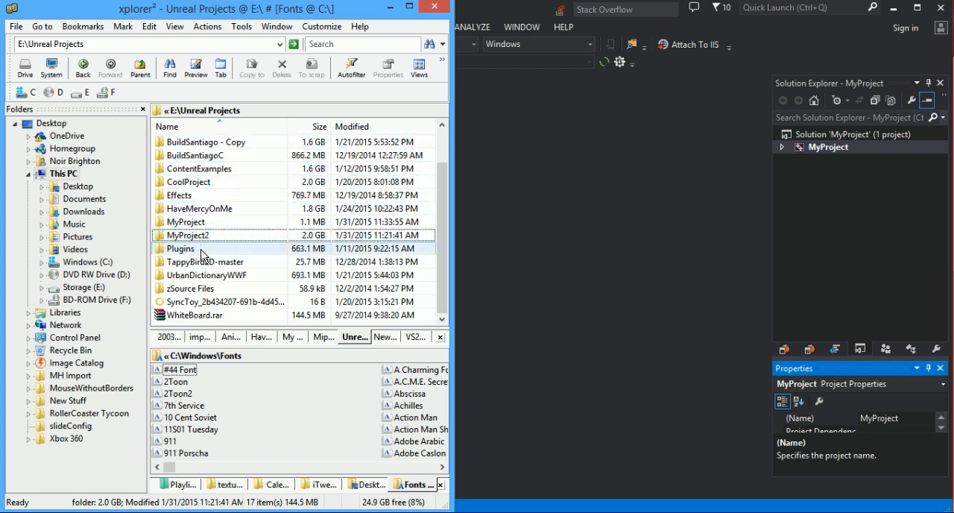
pyautogui.doubleClick(184, 248)
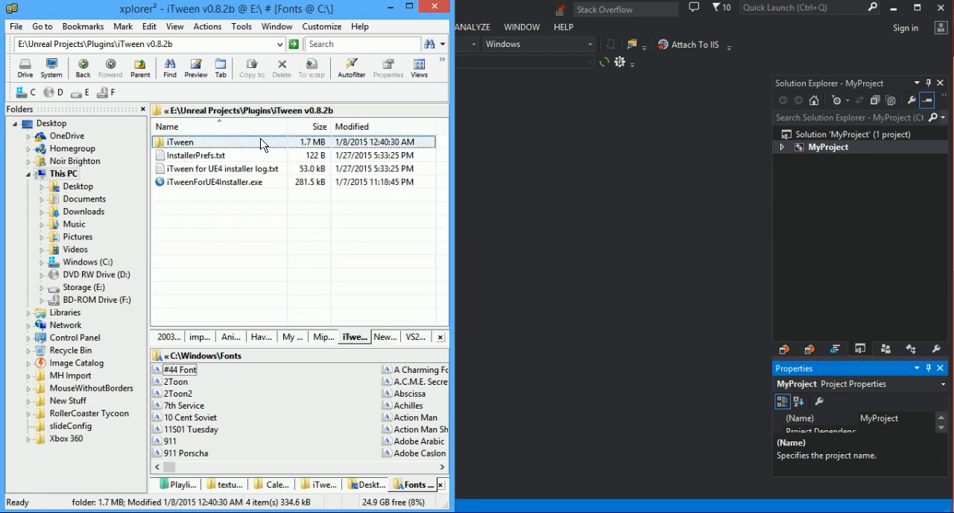
pyautogui.click(216, 182)
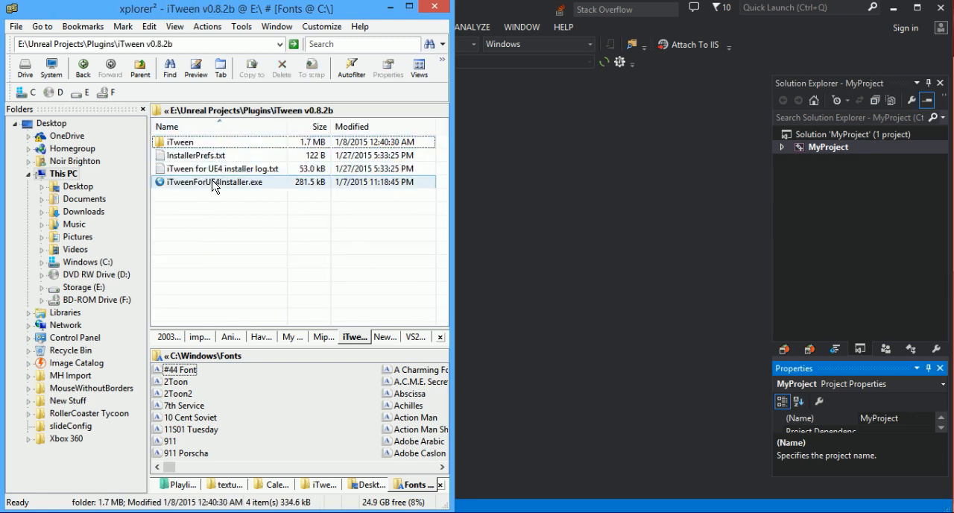
pyautogui.doubleClick(217, 181)
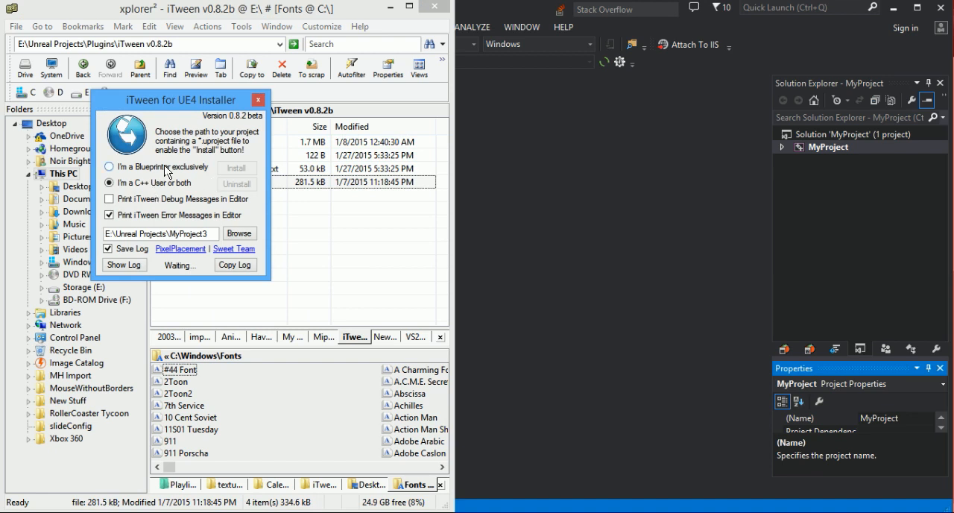
# - Install iTween as Blueprint-only into E:\Unreal Projects\MyProject, then close the installer
pyautogui.click(109, 166)
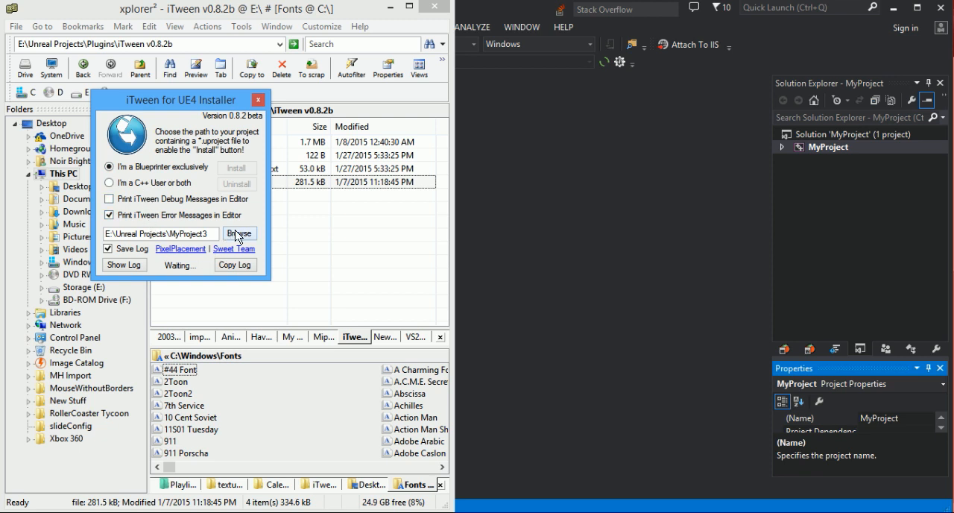
pyautogui.moveTo(221, 241)
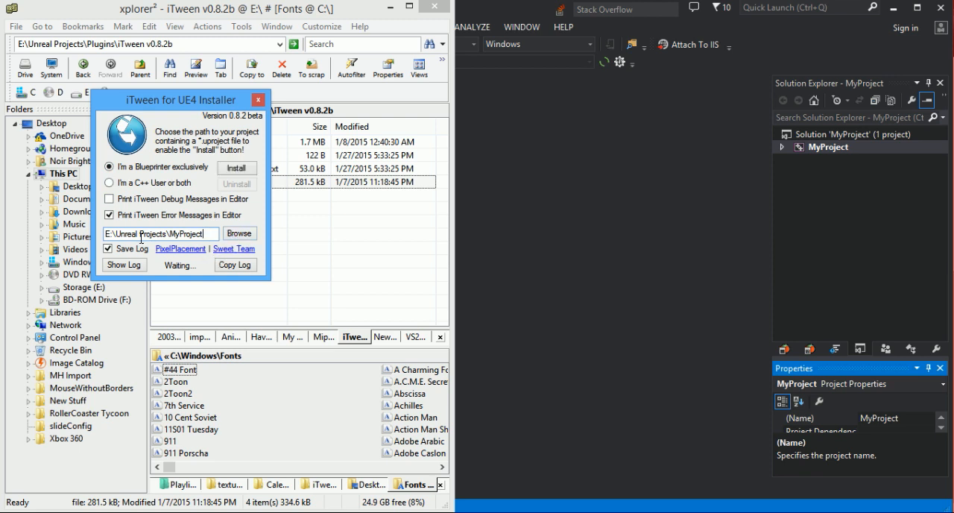
pyautogui.moveTo(257, 248)
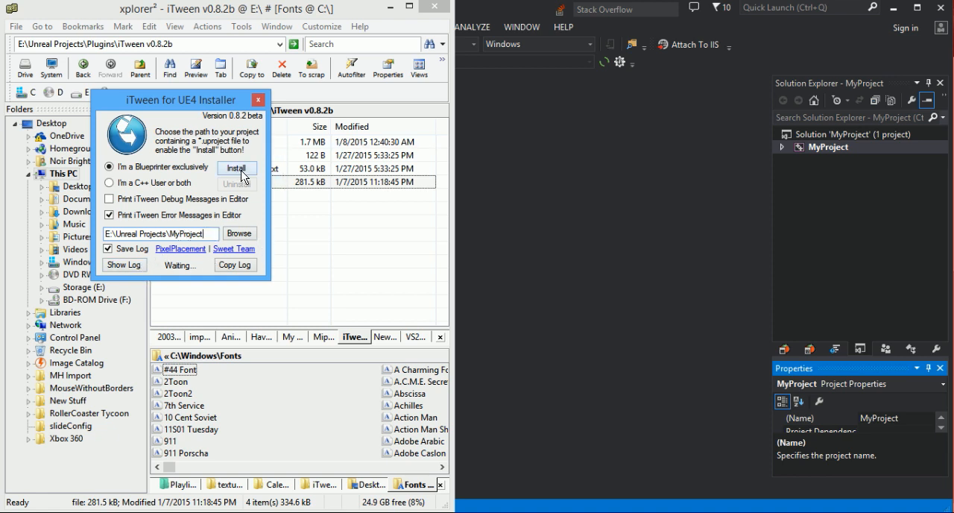
pyautogui.click(236, 168)
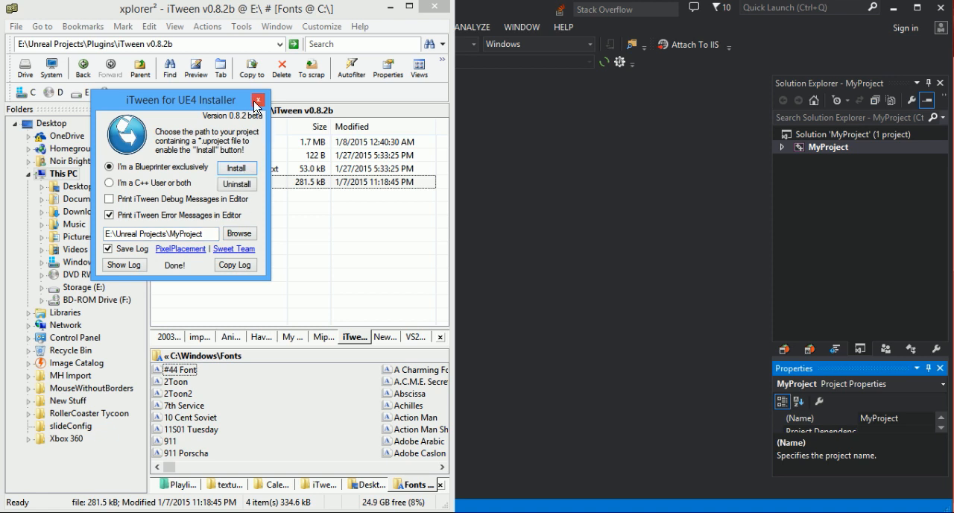
pyautogui.click(259, 100)
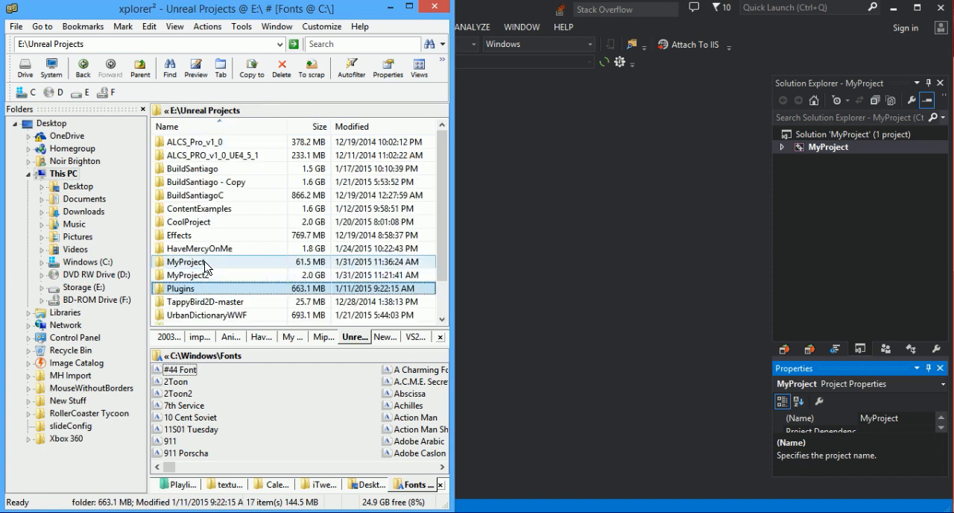
# - Open the E:\Unreal Projects\MyProject folder in xplorer²
pyautogui.doubleClick(185, 261)
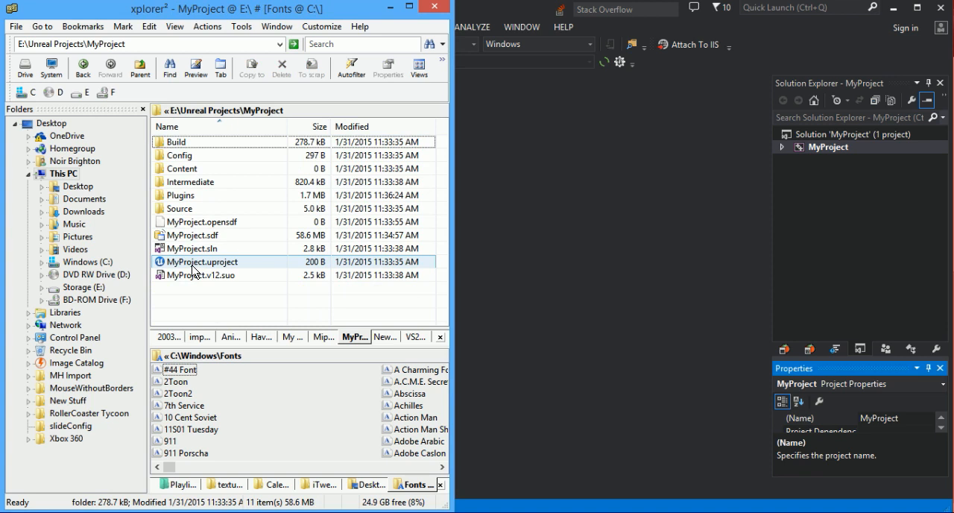
pyautogui.moveTo(215, 269)
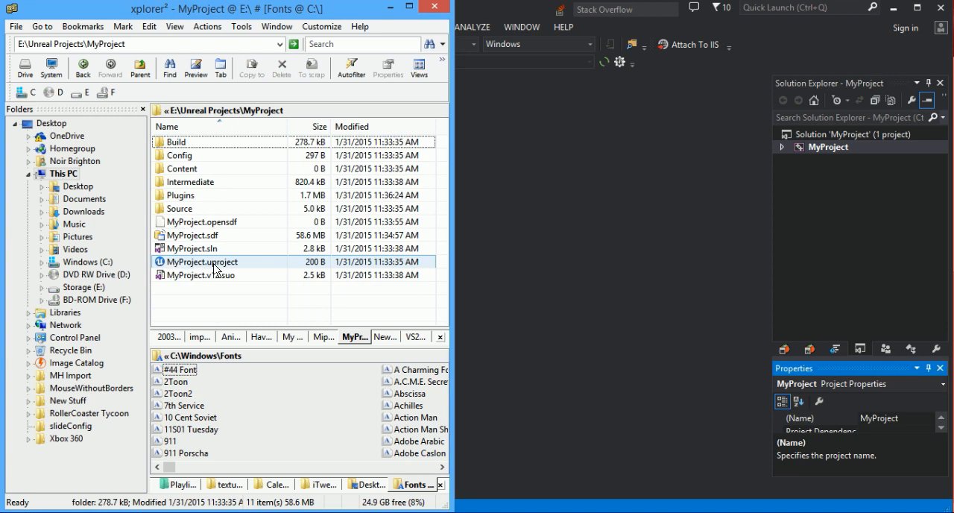
pyautogui.moveTo(177, 273)
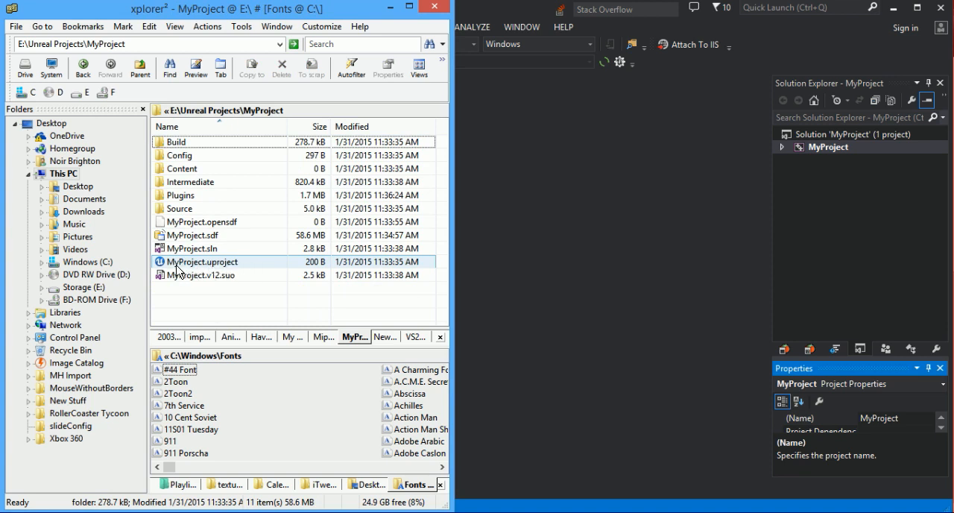
pyautogui.moveTo(256, 274)
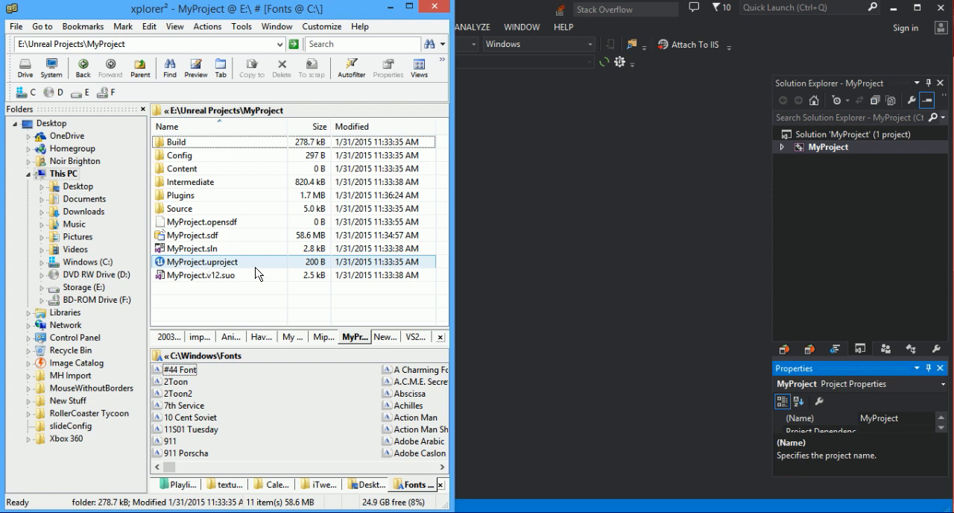
# - Run 'Generate Visual Studio project files' on MyProject.uproject
pyautogui.rightClick(200, 261)
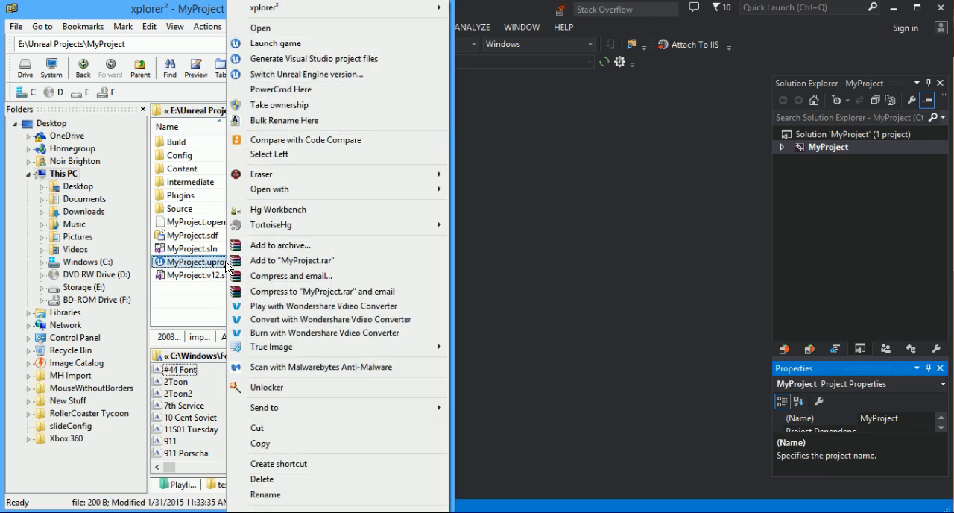
pyautogui.moveTo(314, 59)
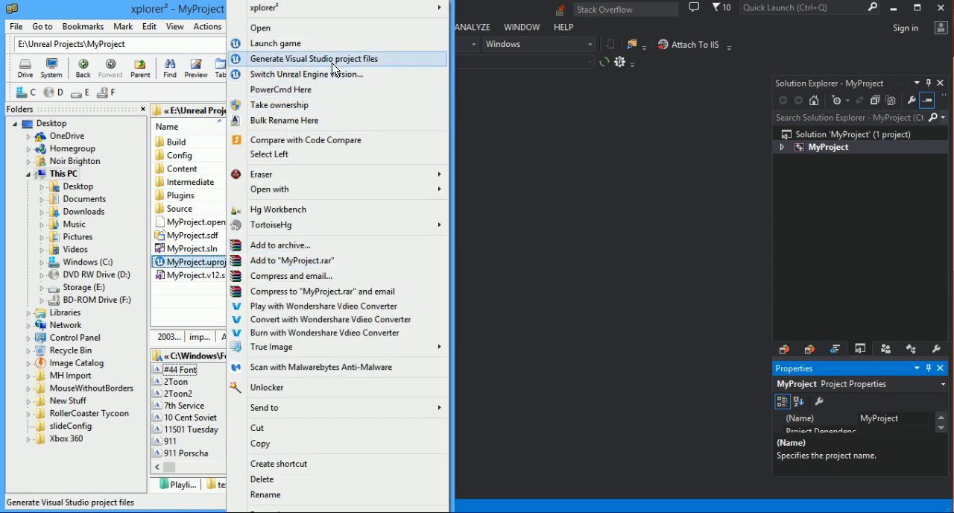
pyautogui.click(314, 58)
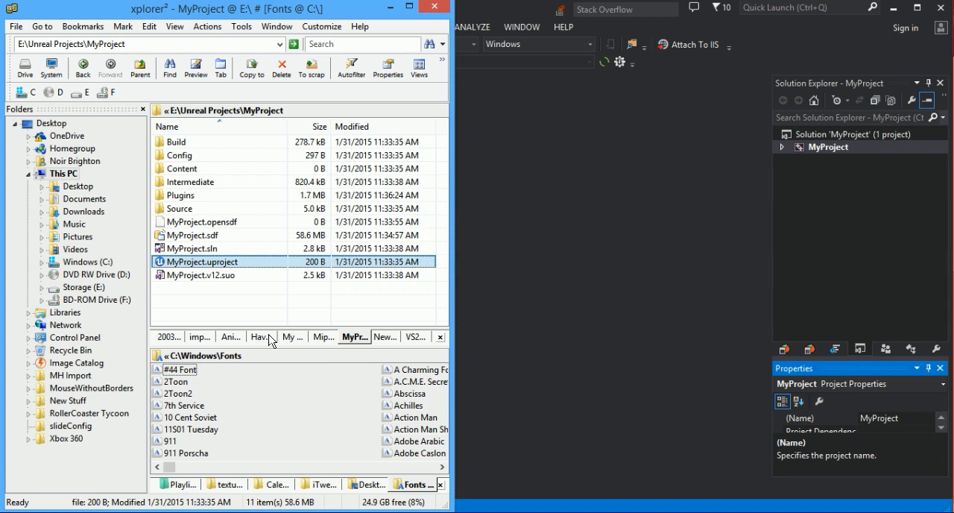
pyautogui.moveTo(645, 229)
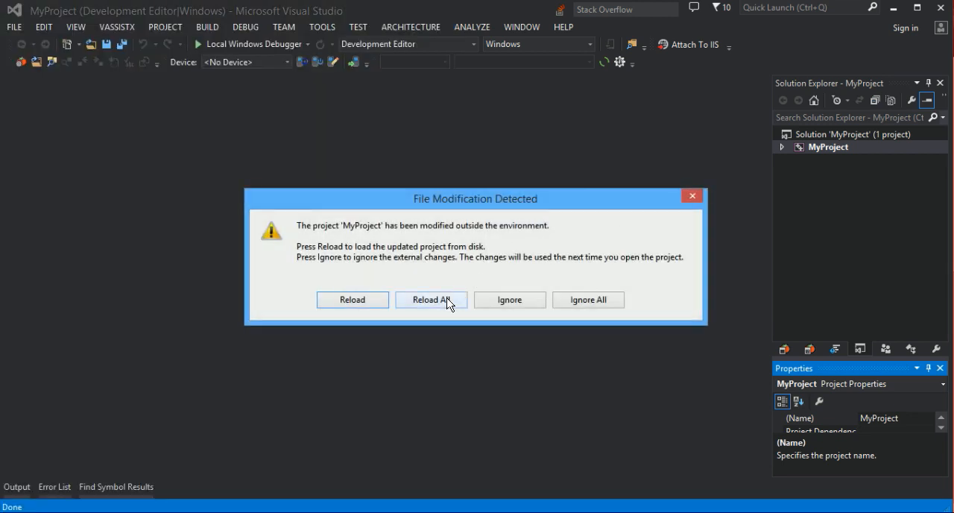
# - Reload all modified projects and expand MyProject > Plugins > iTween > Source > iTween
pyautogui.click(431, 299)
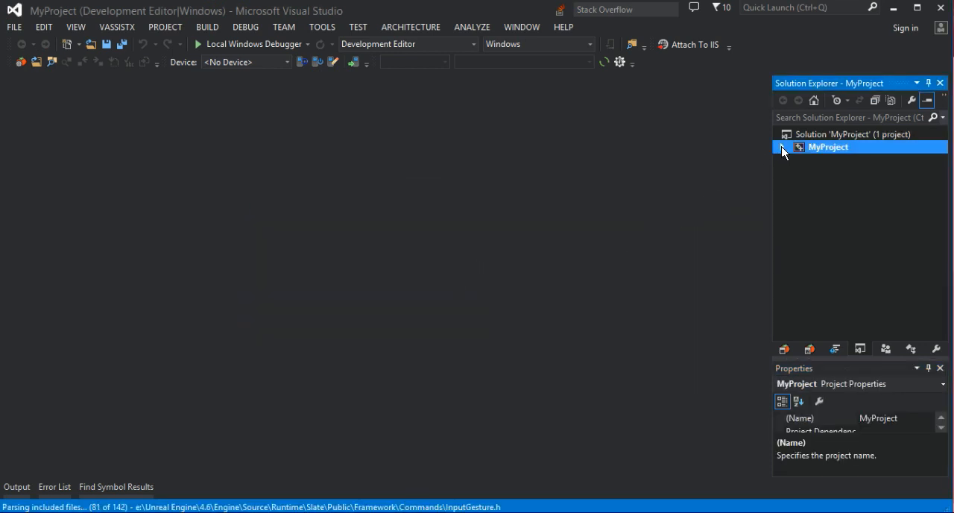
pyautogui.click(782, 147)
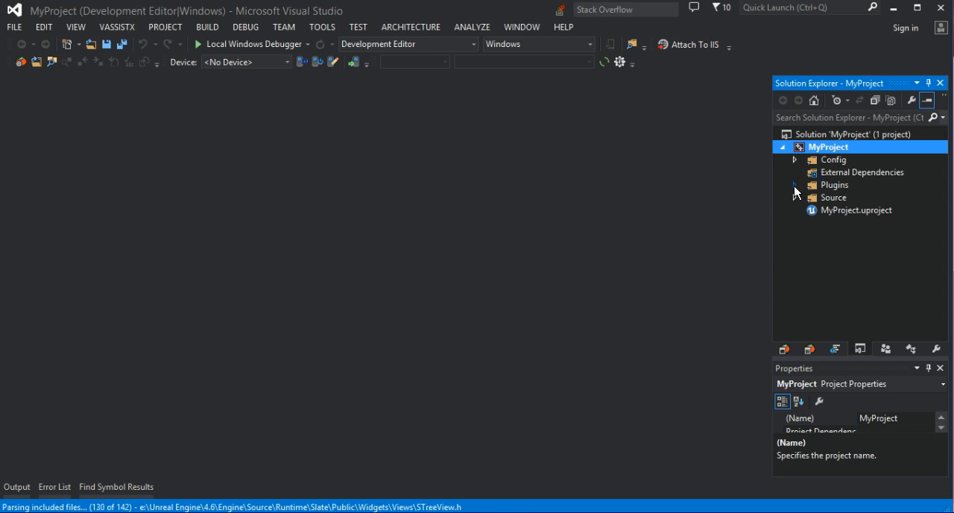
pyautogui.click(794, 184)
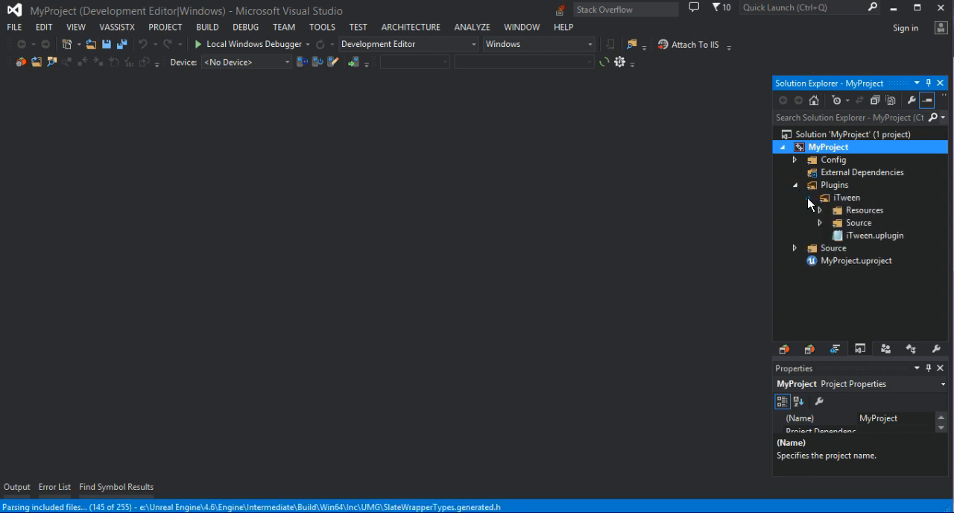
pyautogui.click(819, 222)
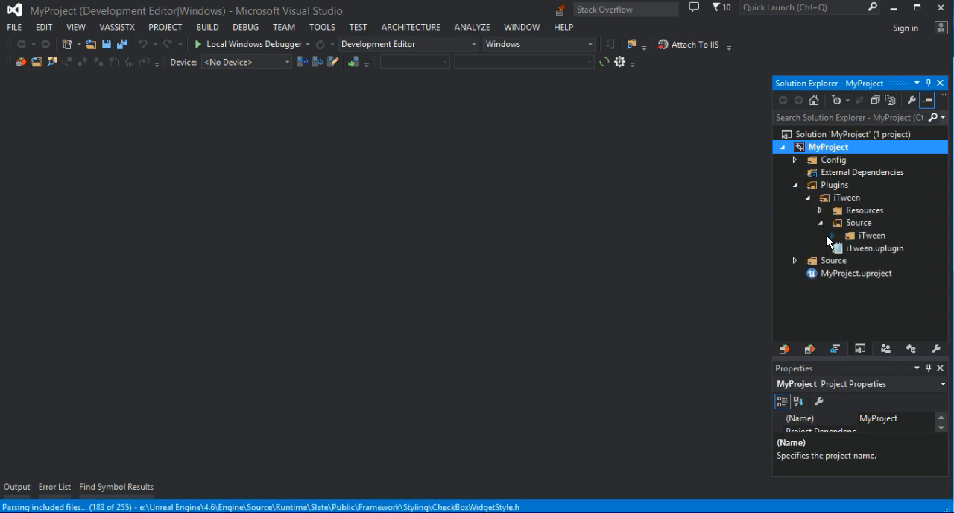
pyautogui.click(833, 234)
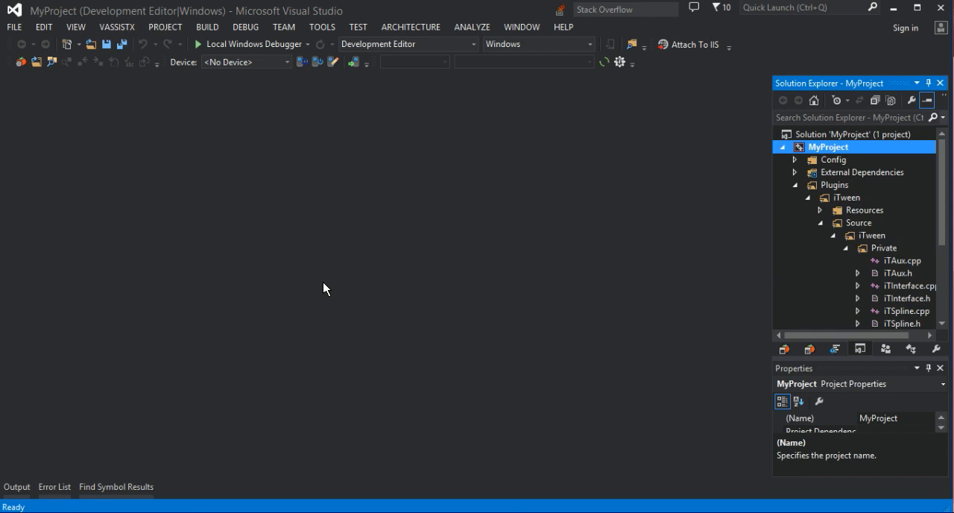
pyautogui.moveTo(565, 221)
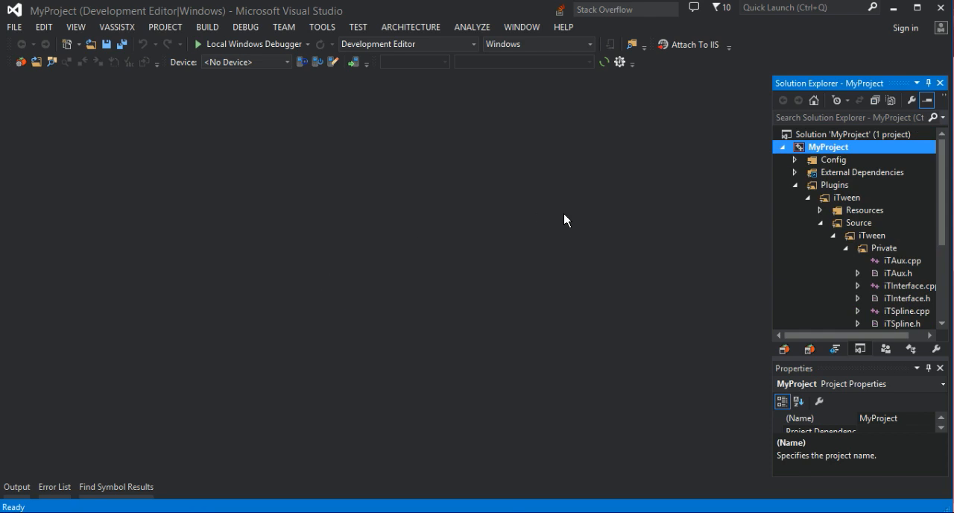
pyautogui.moveTo(765, 162)
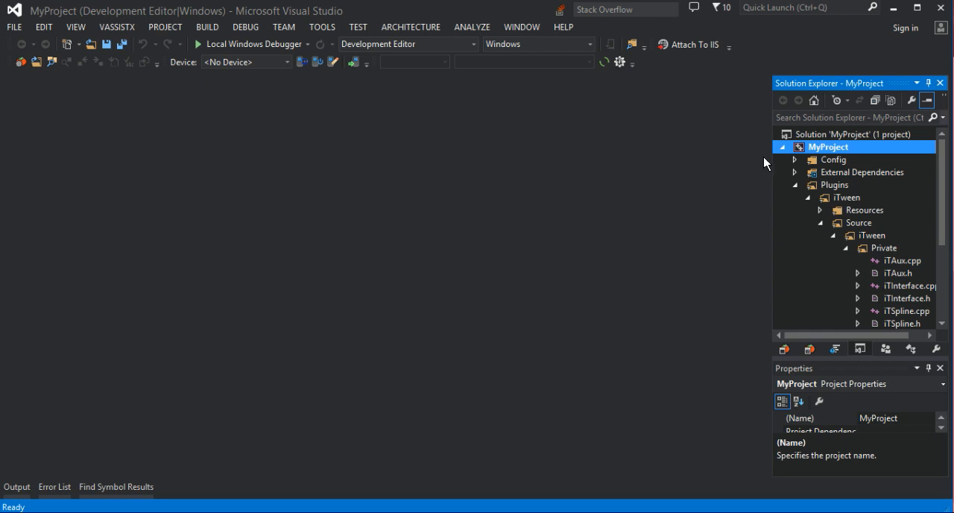
pyautogui.moveTo(821, 138)
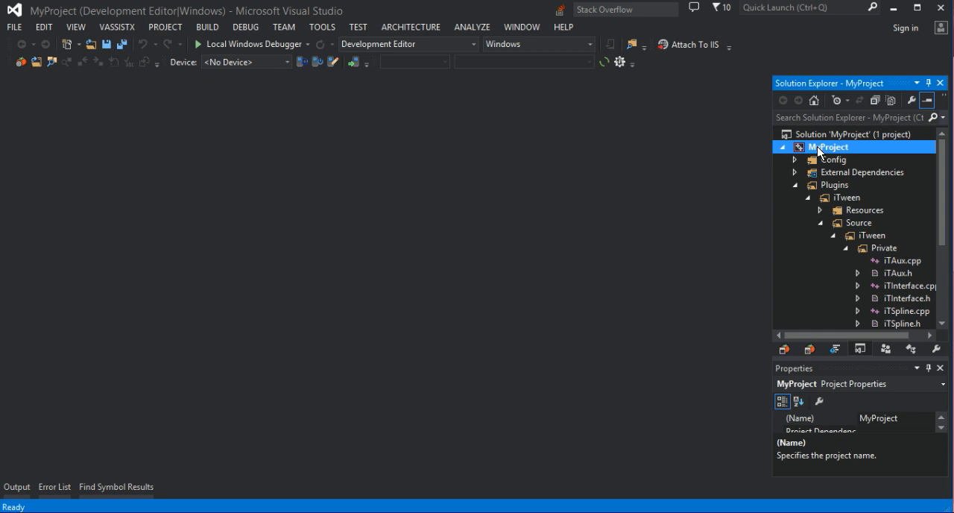
# - Build the MyProject project from its Solution Explorer context menu
pyautogui.rightClick(828, 147)
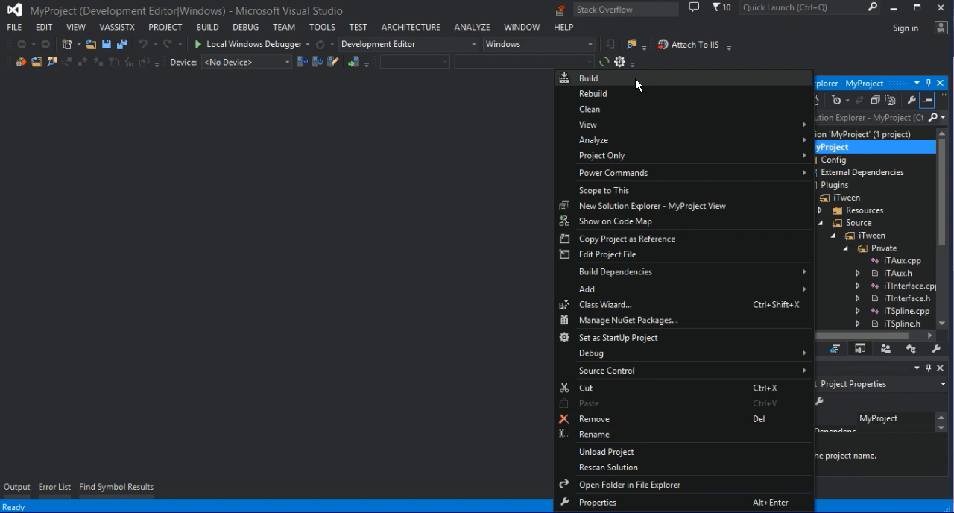
pyautogui.moveTo(613, 98)
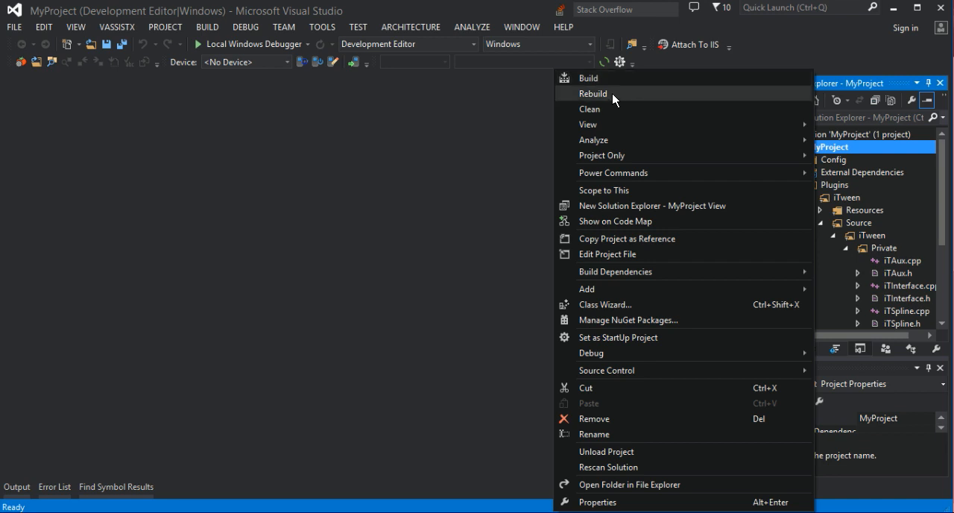
pyautogui.moveTo(612, 77)
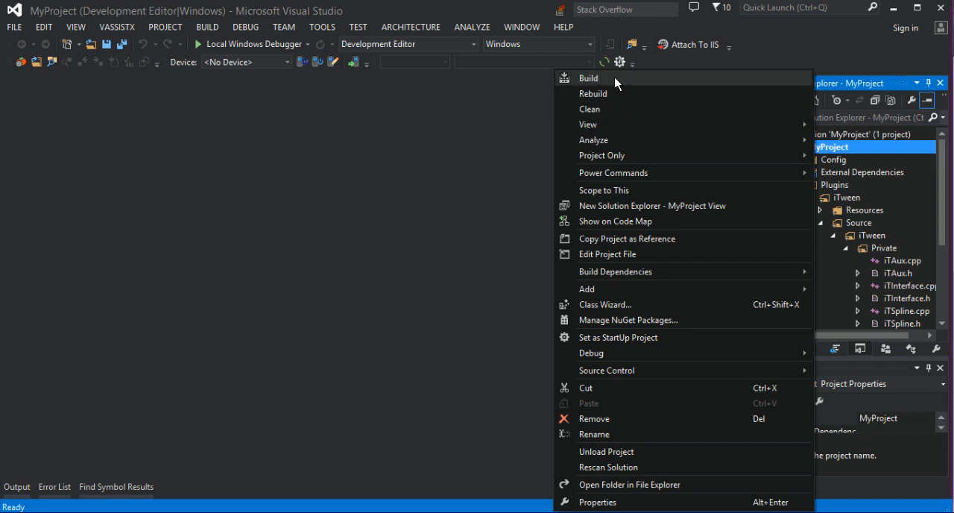
pyautogui.moveTo(617, 94)
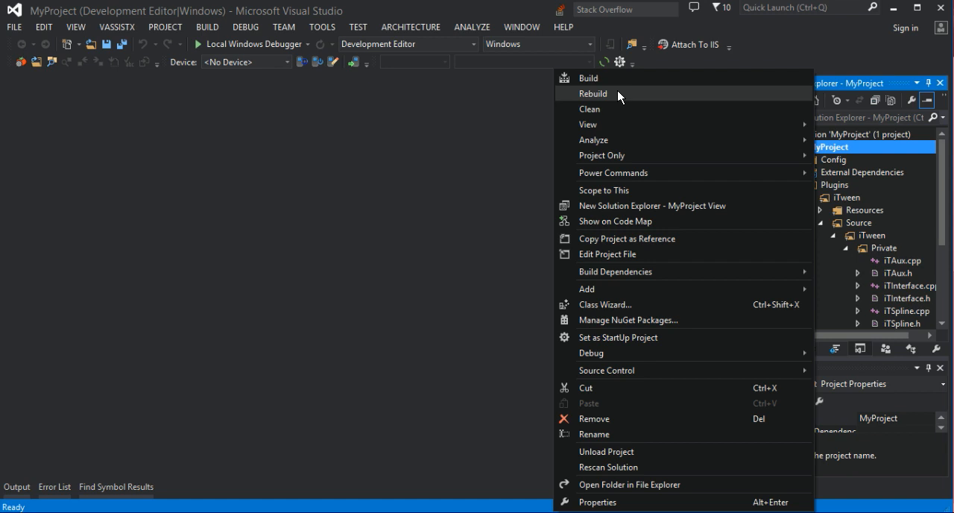
pyautogui.moveTo(610, 77)
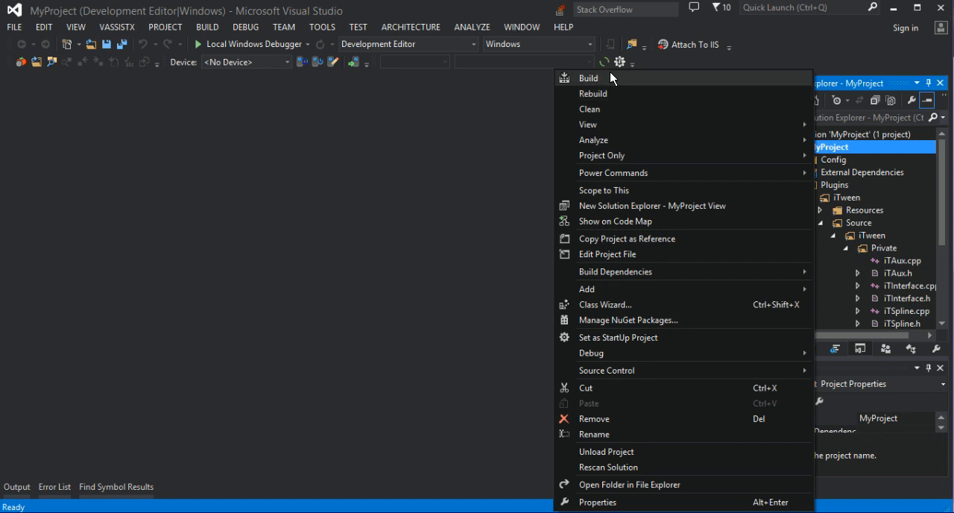
pyautogui.click(210, 83)
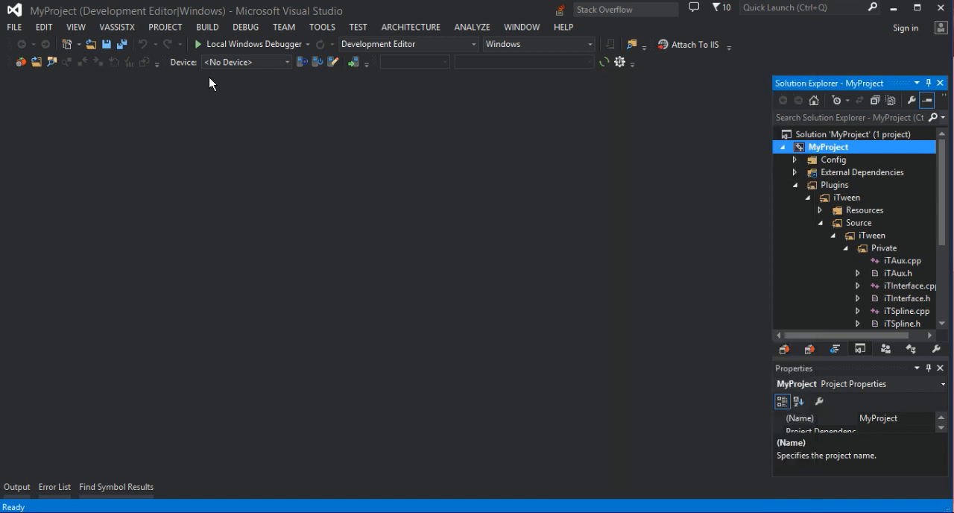
pyautogui.moveTo(216, 52)
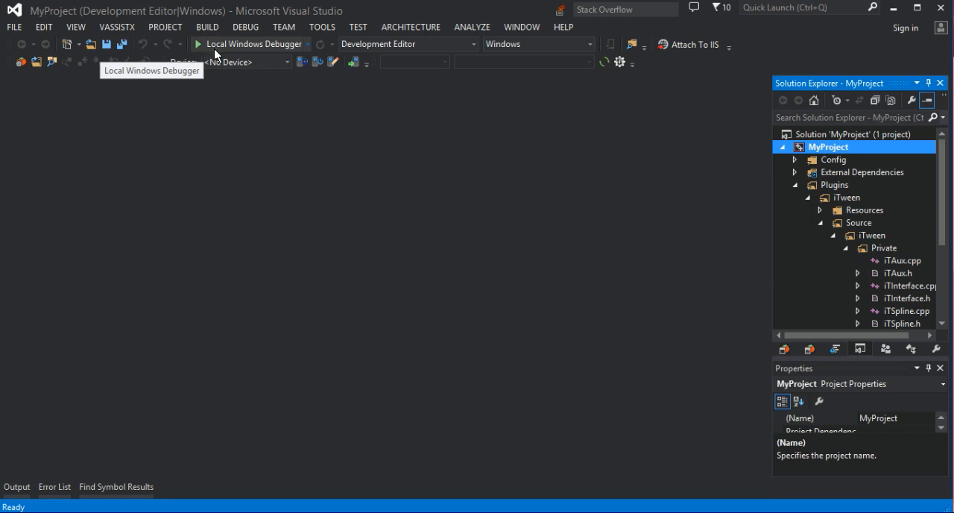
pyautogui.moveTo(246, 45)
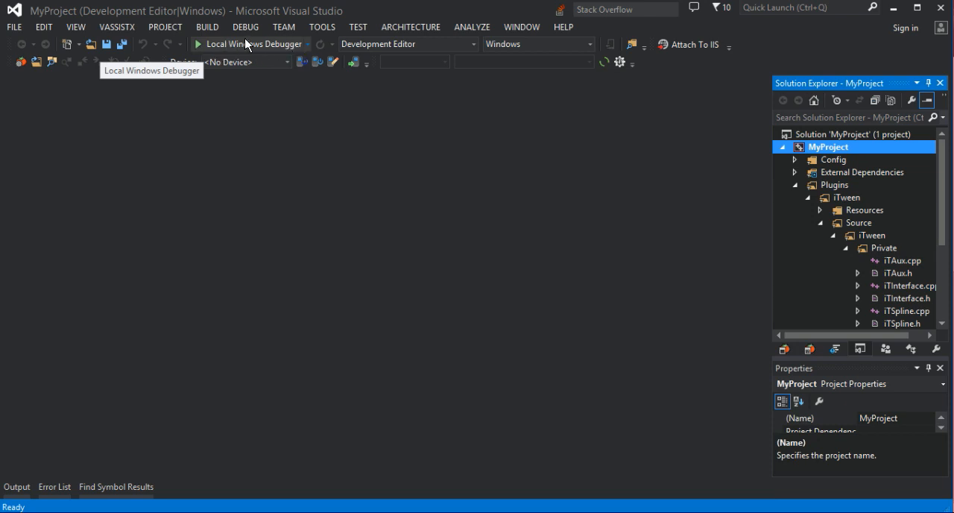
pyautogui.moveTo(203, 47)
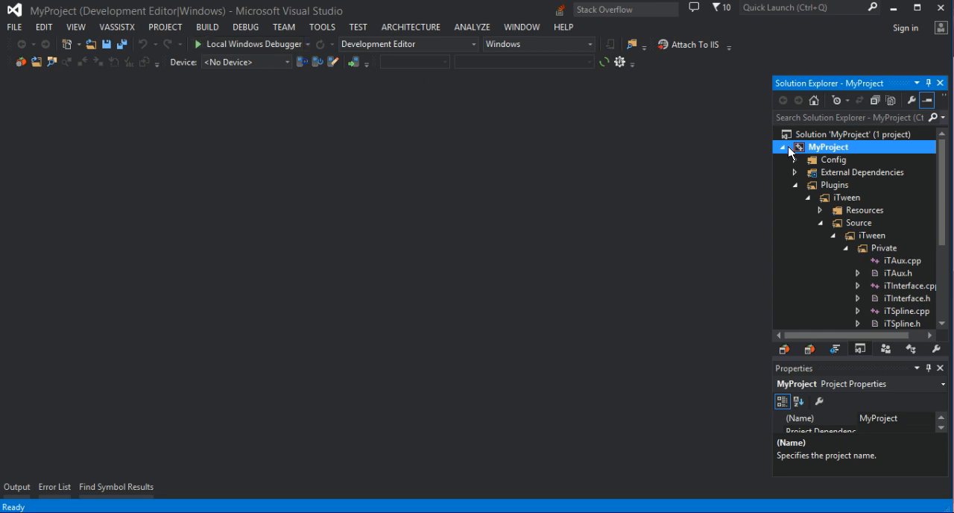
pyautogui.rightClick(827, 146)
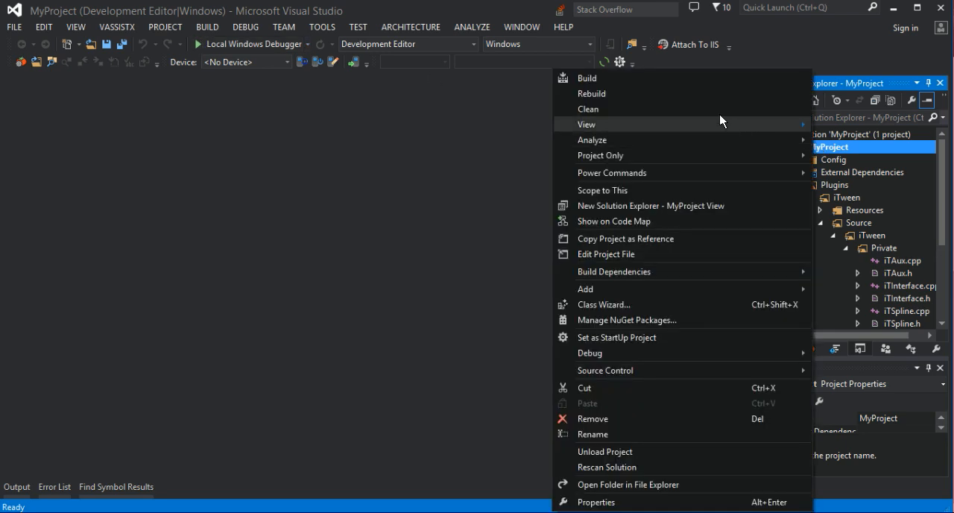
pyautogui.click(587, 77)
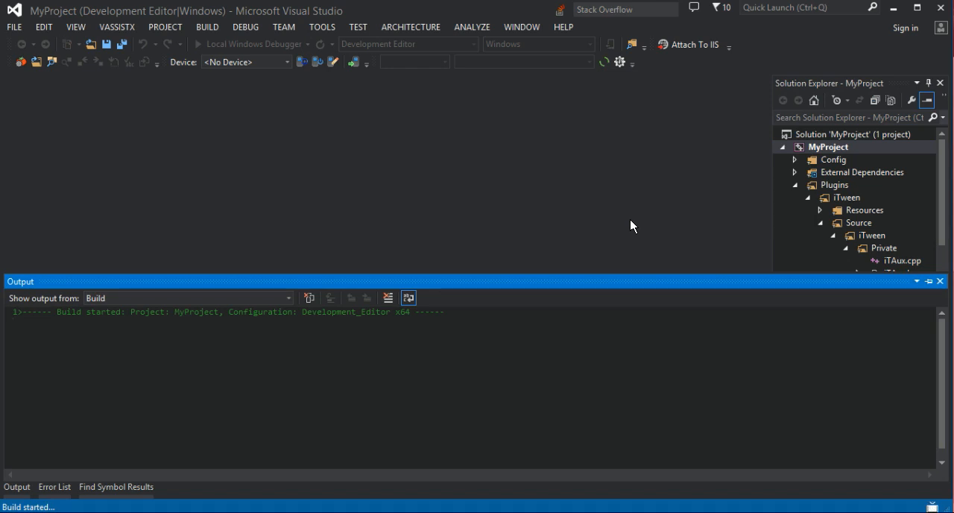
pyautogui.moveTo(643, 220)
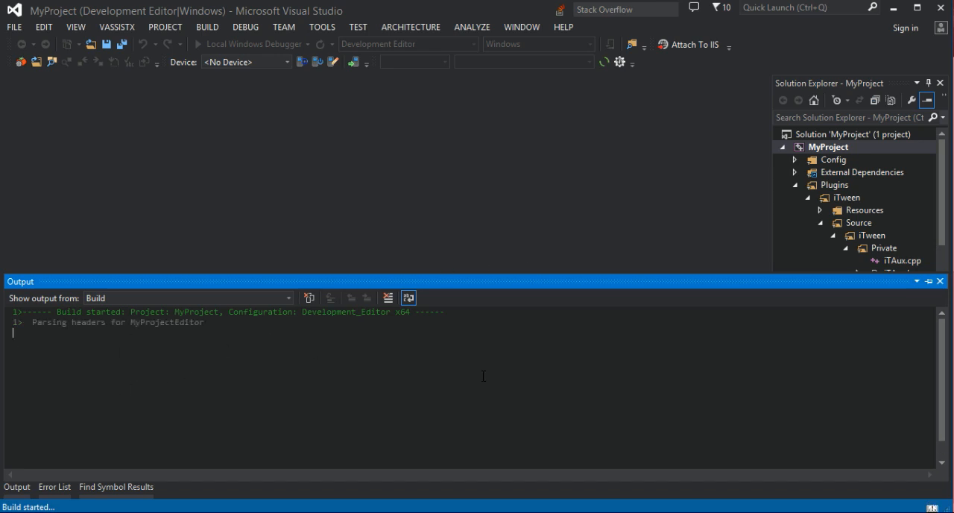
pyautogui.moveTo(596, 388)
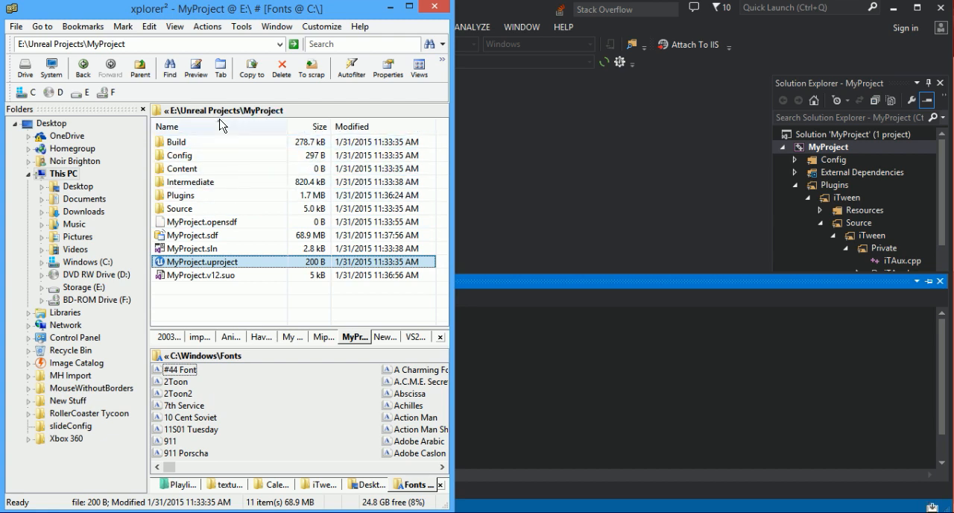
# - Browse MyProject's Plugins > iTween > Binaries folders toward UE4Editor-iTween.dll
pyautogui.doubleClick(180, 195)
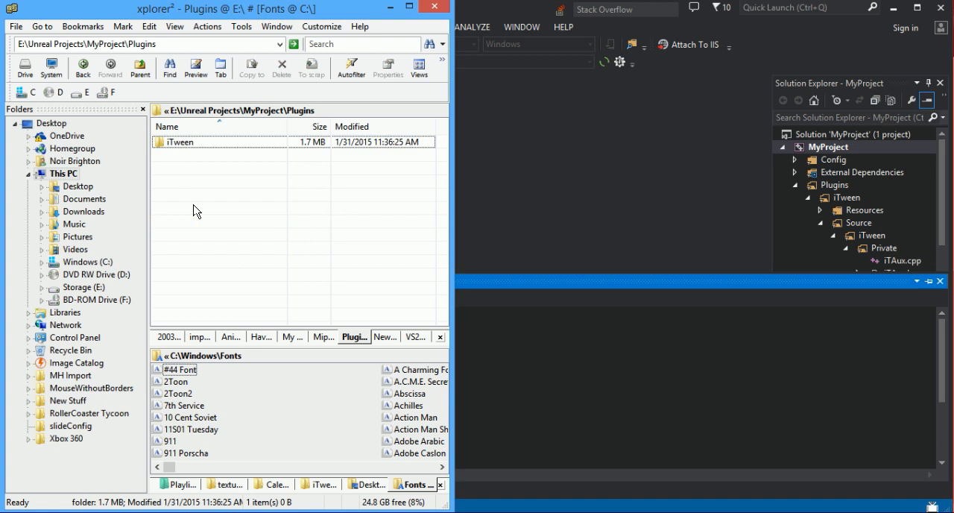
pyautogui.doubleClick(179, 141)
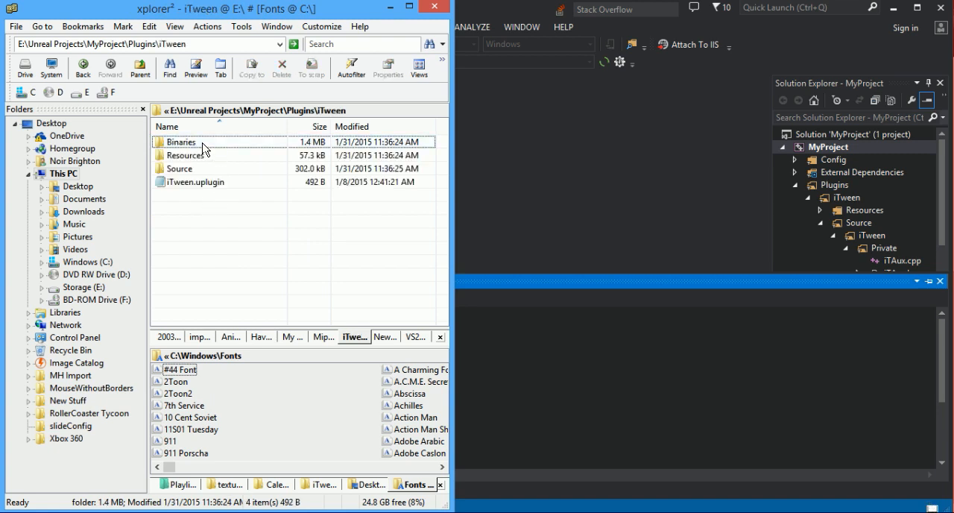
pyautogui.doubleClick(181, 141)
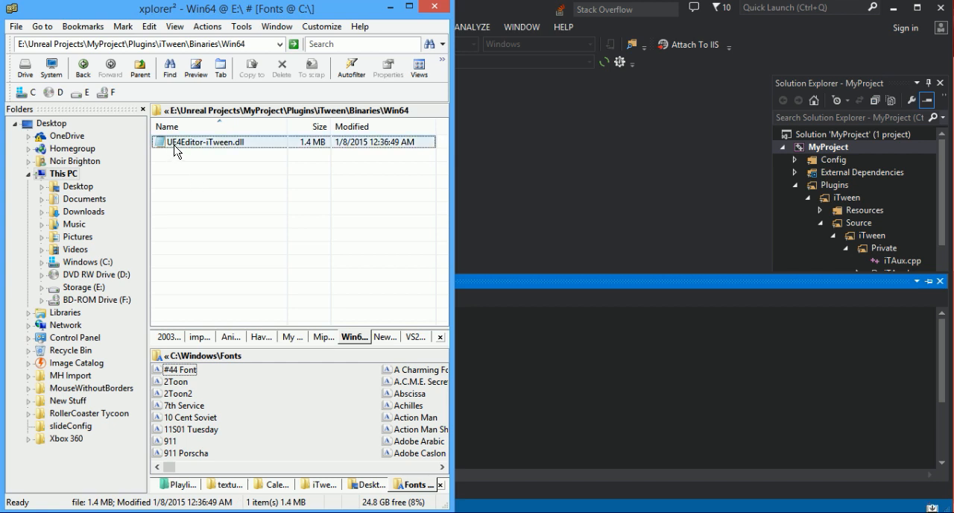
pyautogui.moveTo(237, 147)
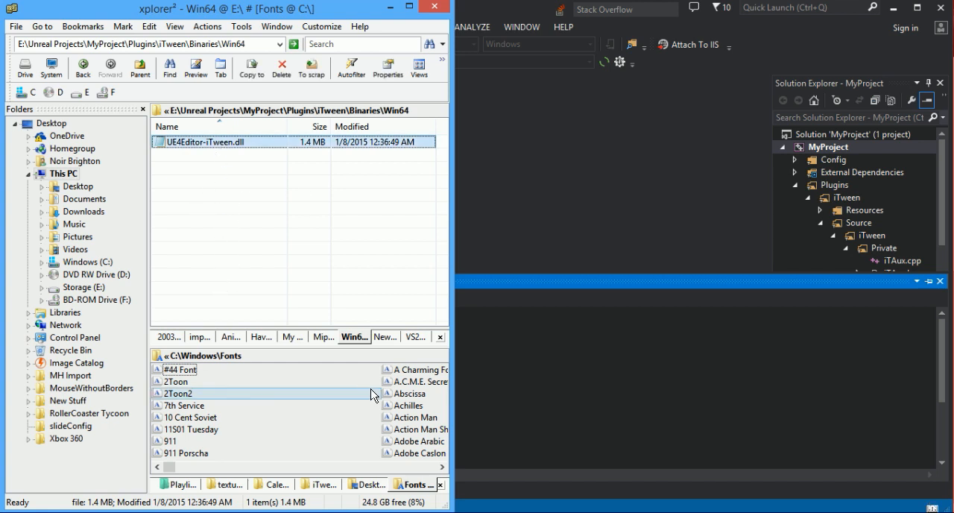
pyautogui.moveTo(246, 380)
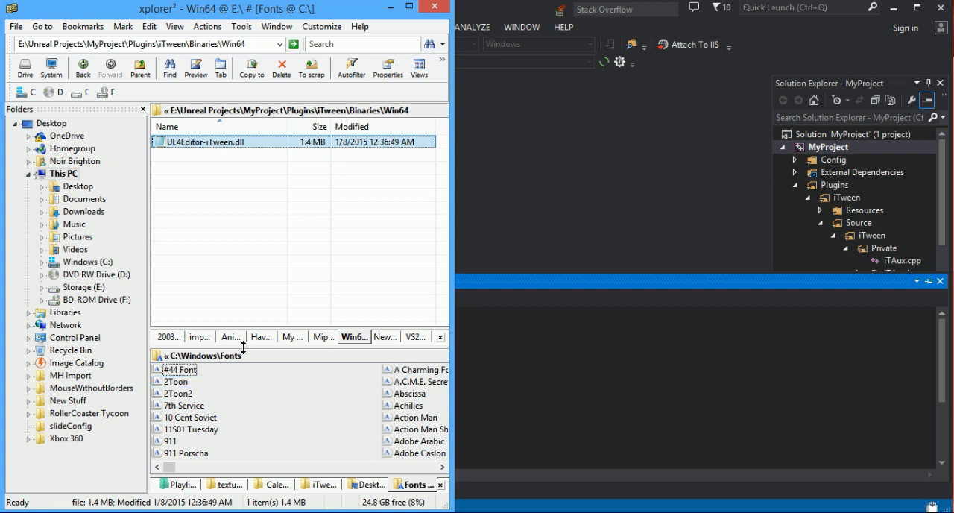
pyautogui.moveTo(465, 240)
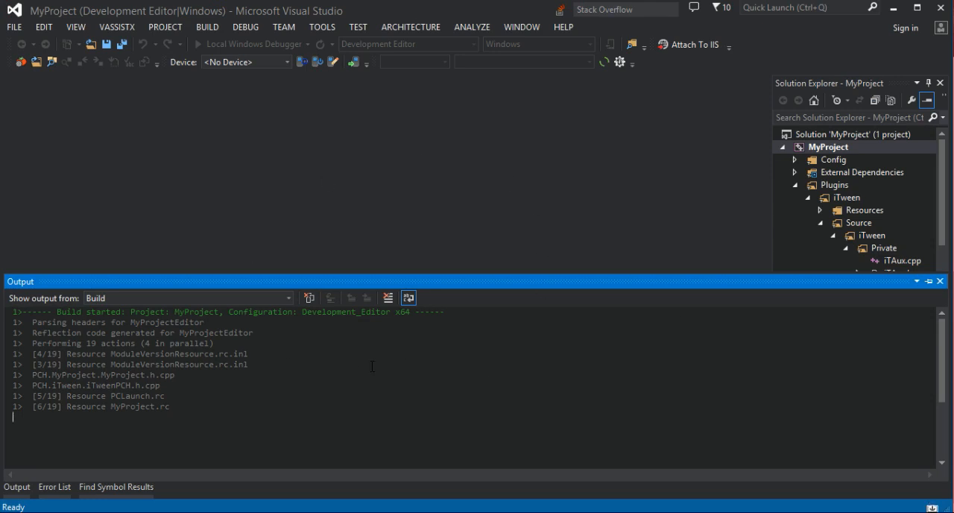
pyautogui.moveTo(228, 506)
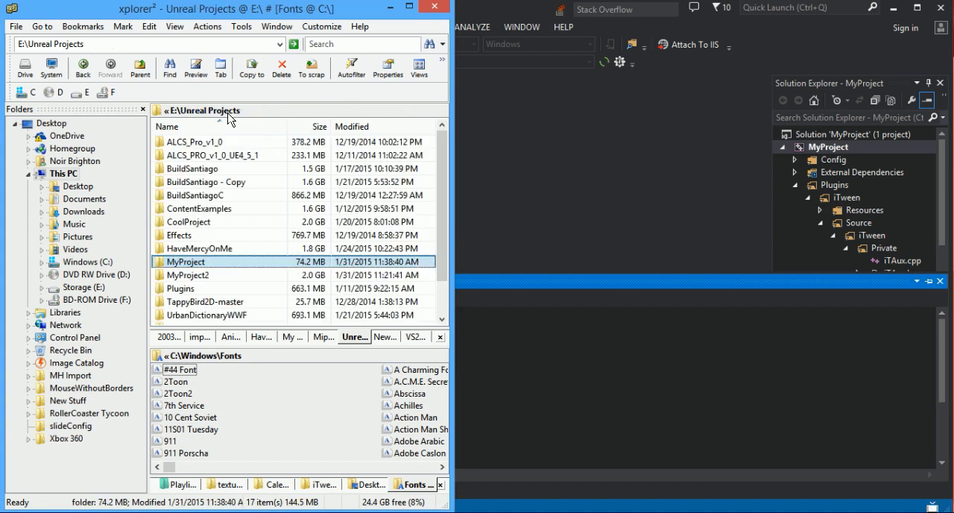
# - View UE4Editor-iTween.dll in iTween v0.8.2b's Binaries\Win64, then return to the package folder
pyautogui.doubleClick(179, 288)
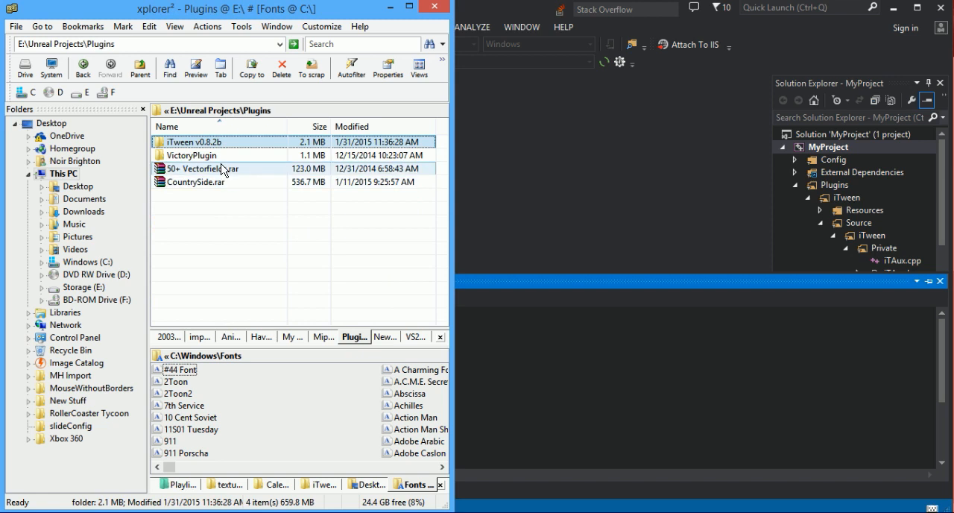
pyautogui.doubleClick(198, 142)
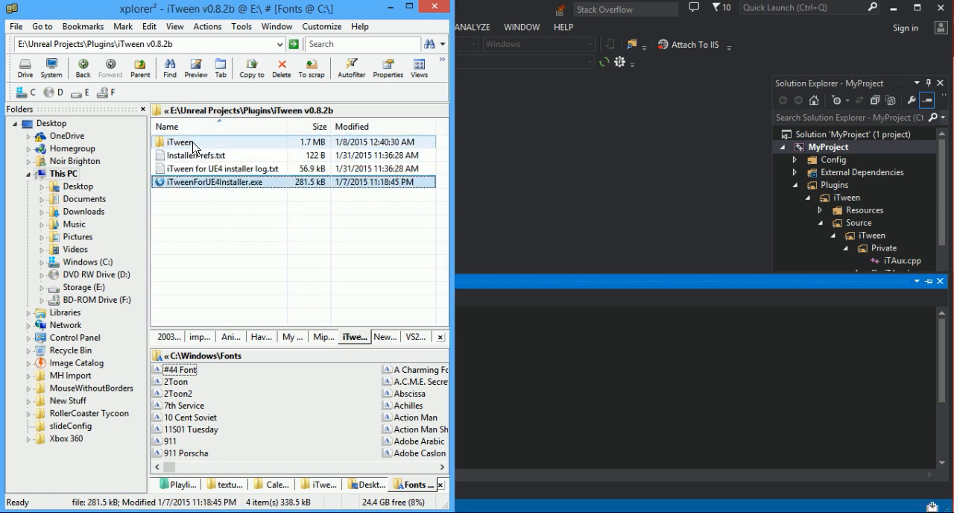
pyautogui.doubleClick(185, 141)
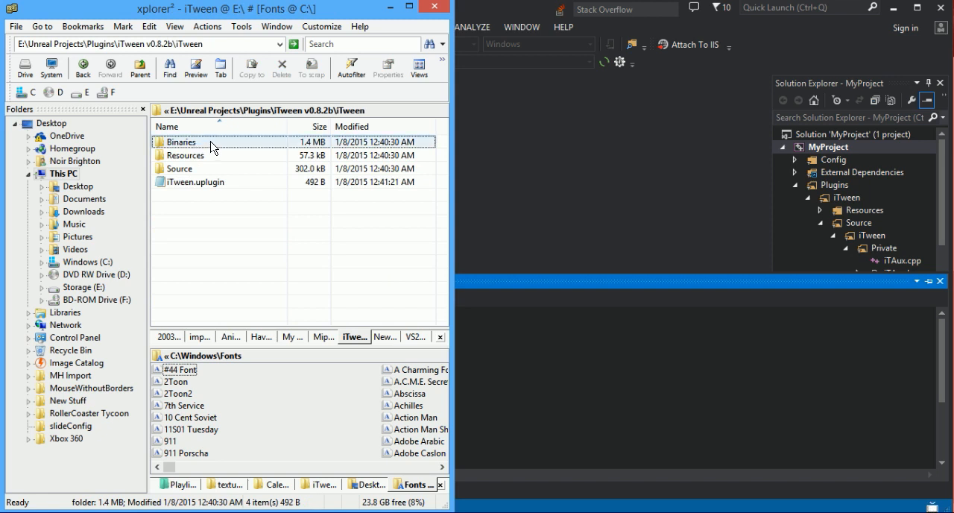
pyautogui.doubleClick(180, 141)
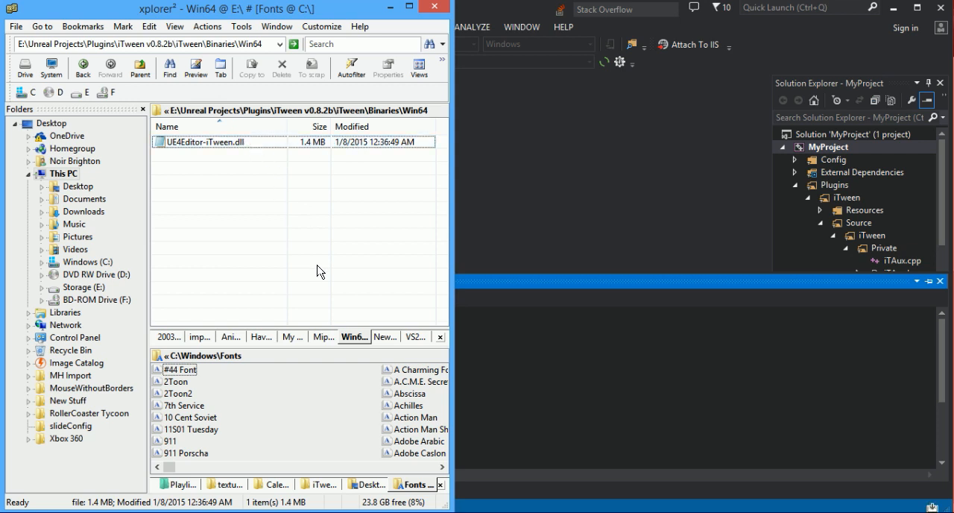
pyautogui.moveTo(284, 129)
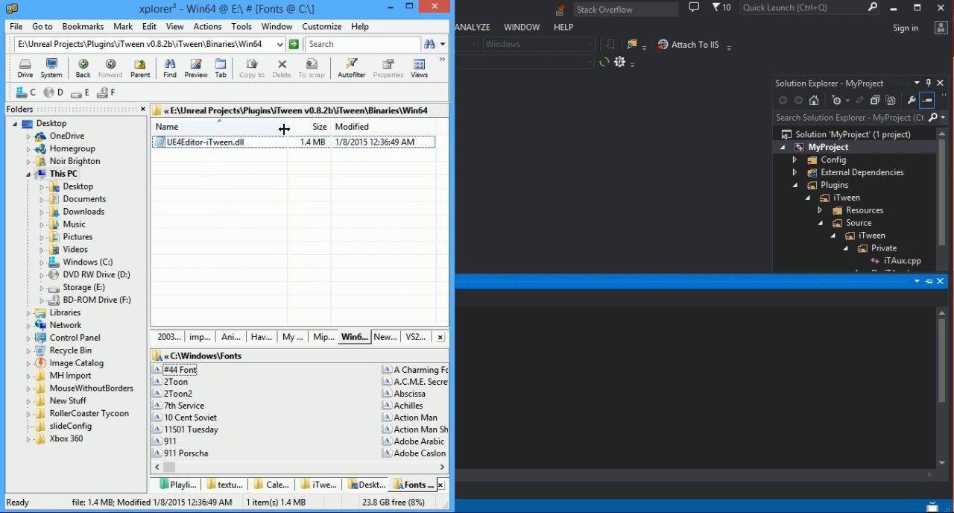
pyautogui.moveTo(270, 135)
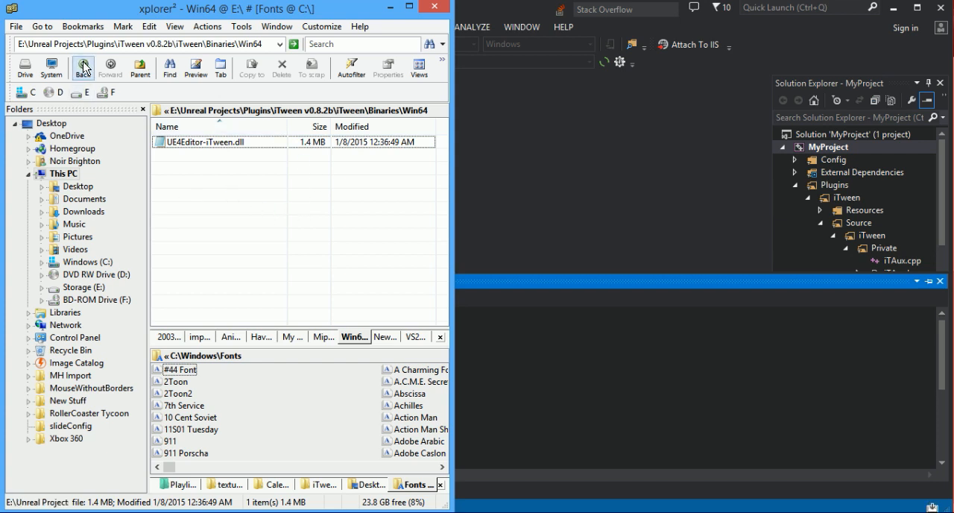
pyautogui.click(82, 67)
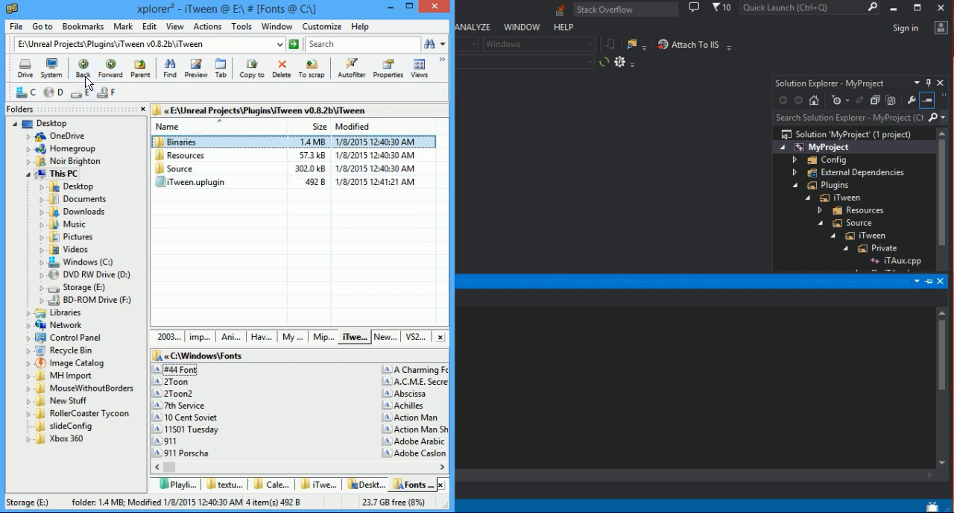
pyautogui.click(83, 67)
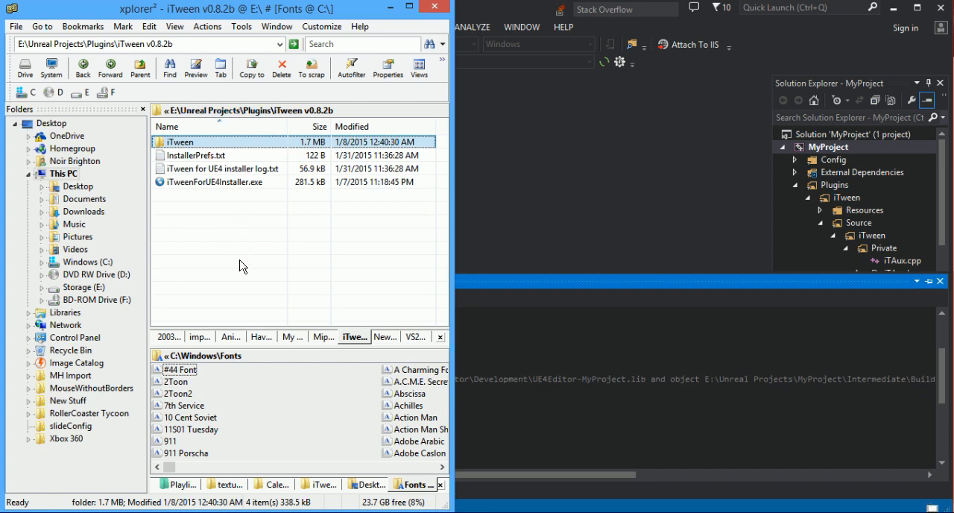
# - Briefly open the HaveMercyOnMe and BuildSantiago project folders, ending at E:\Unreal Projects
pyautogui.click(139, 67)
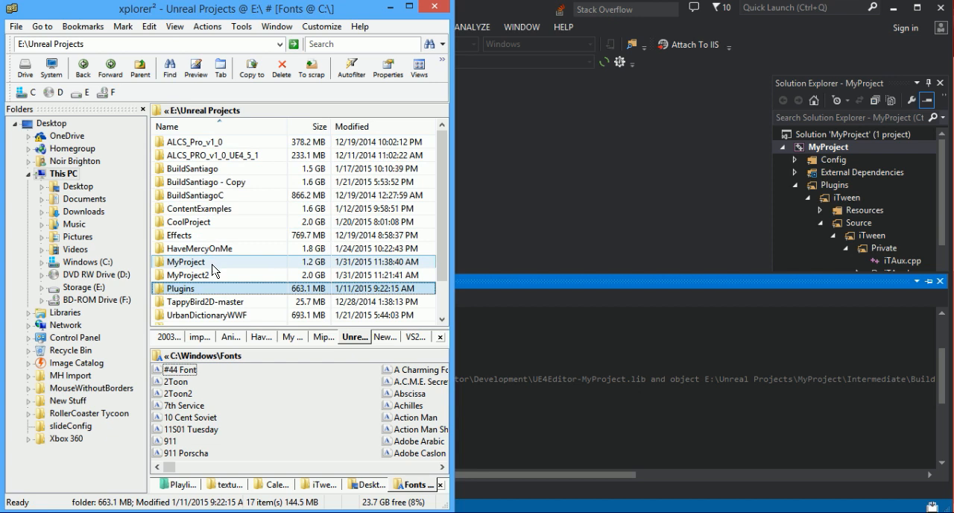
pyautogui.doubleClick(197, 248)
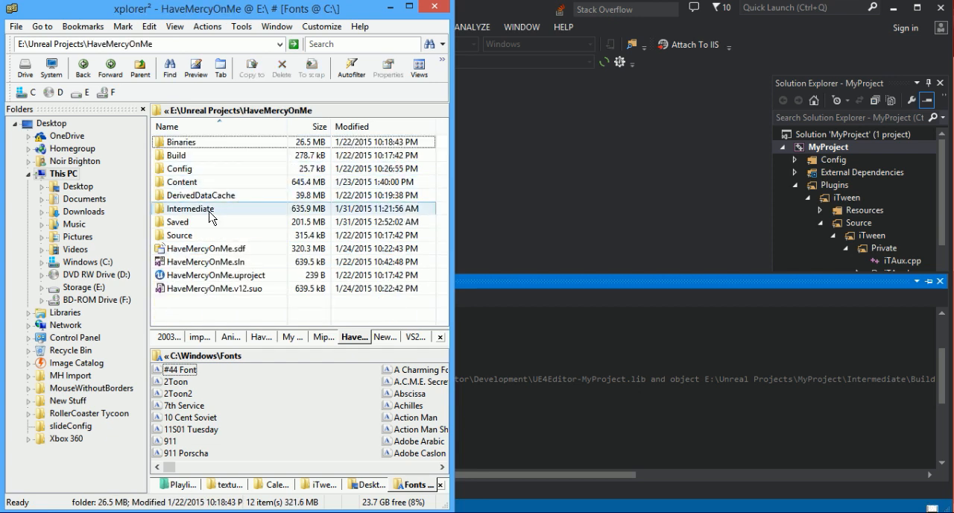
pyautogui.moveTo(198, 195)
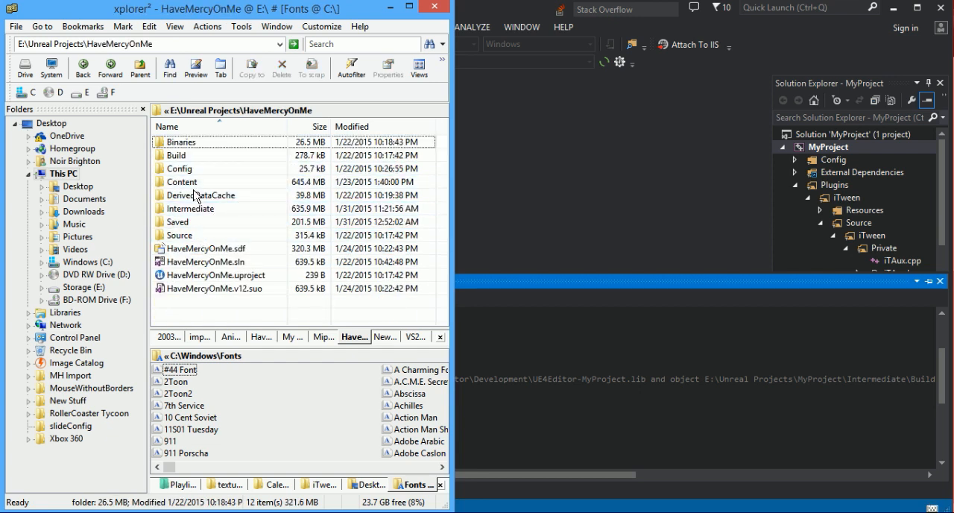
pyautogui.click(139, 67)
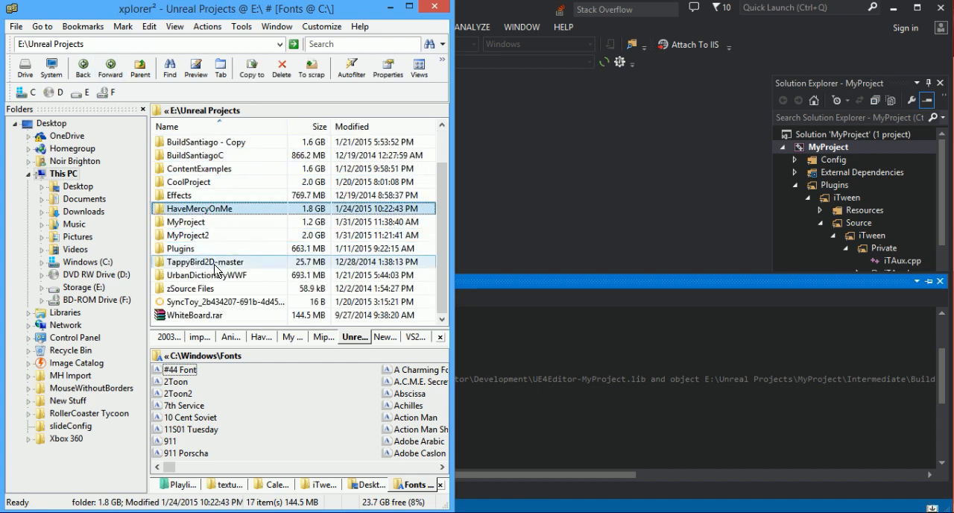
pyautogui.scroll(3)
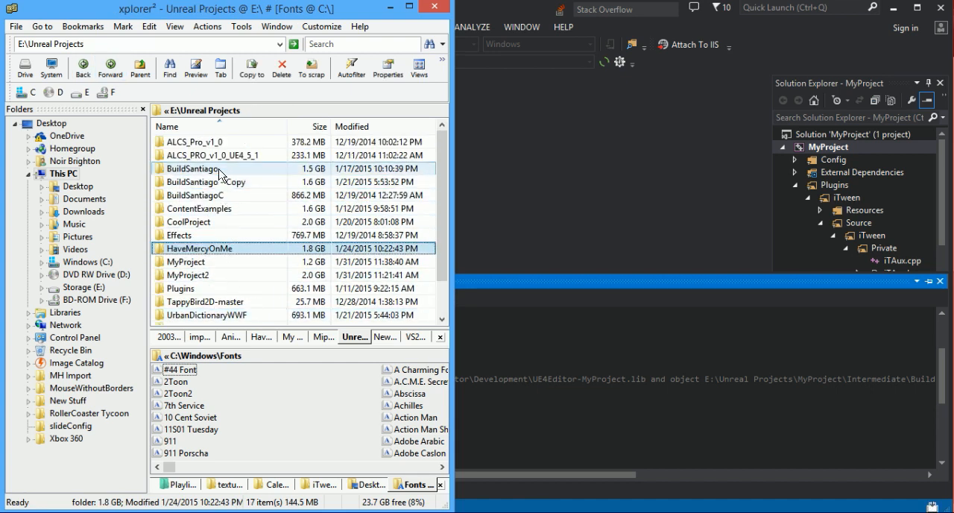
pyautogui.doubleClick(199, 168)
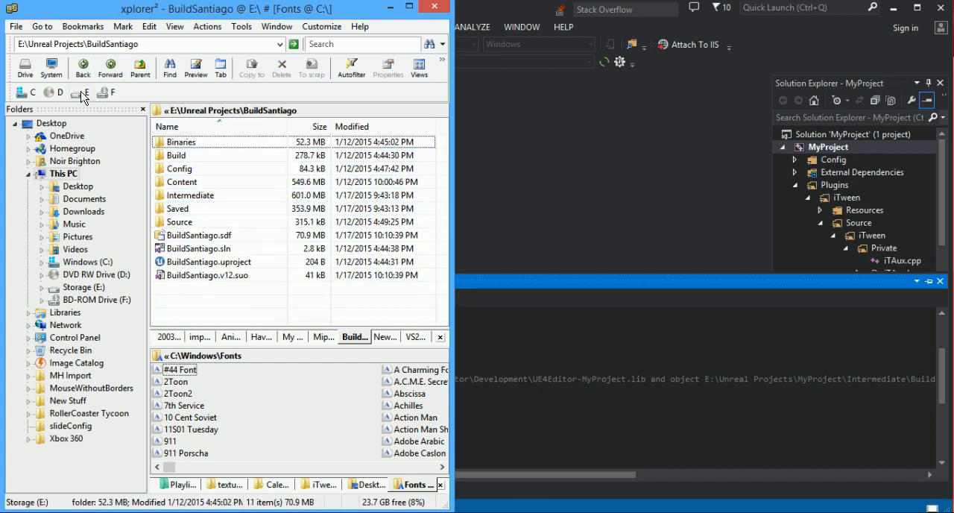
pyautogui.click(140, 67)
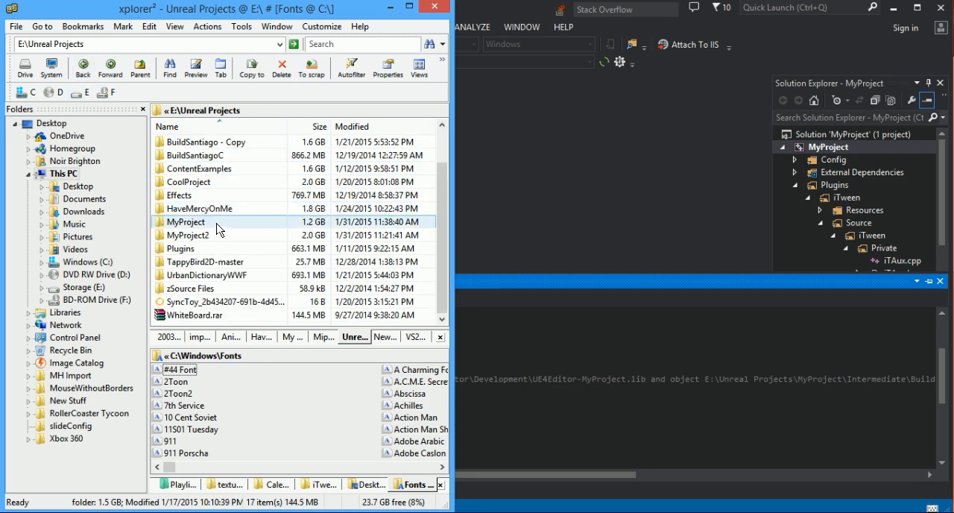